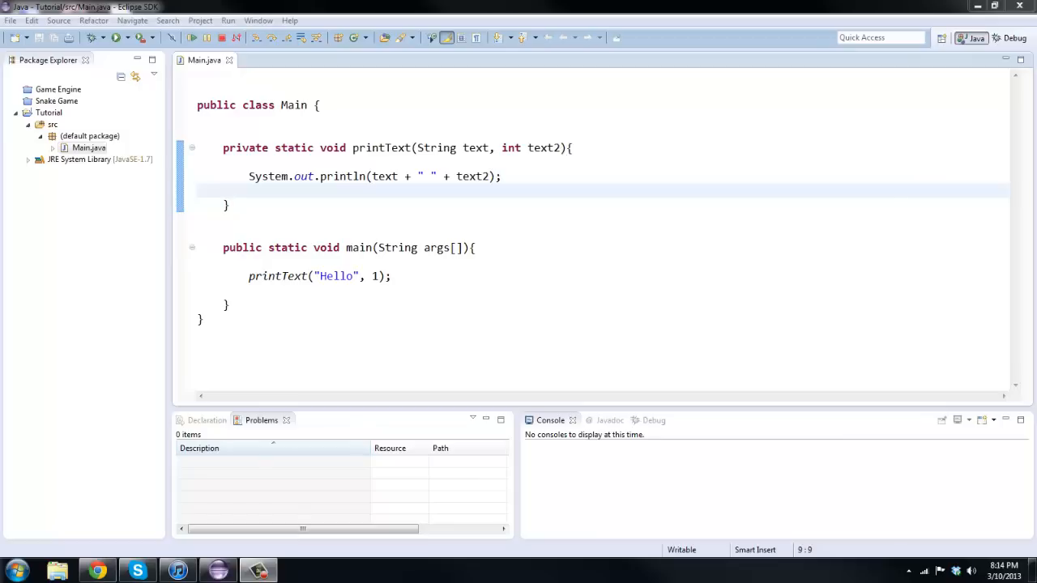
mouse_move(225, 314)
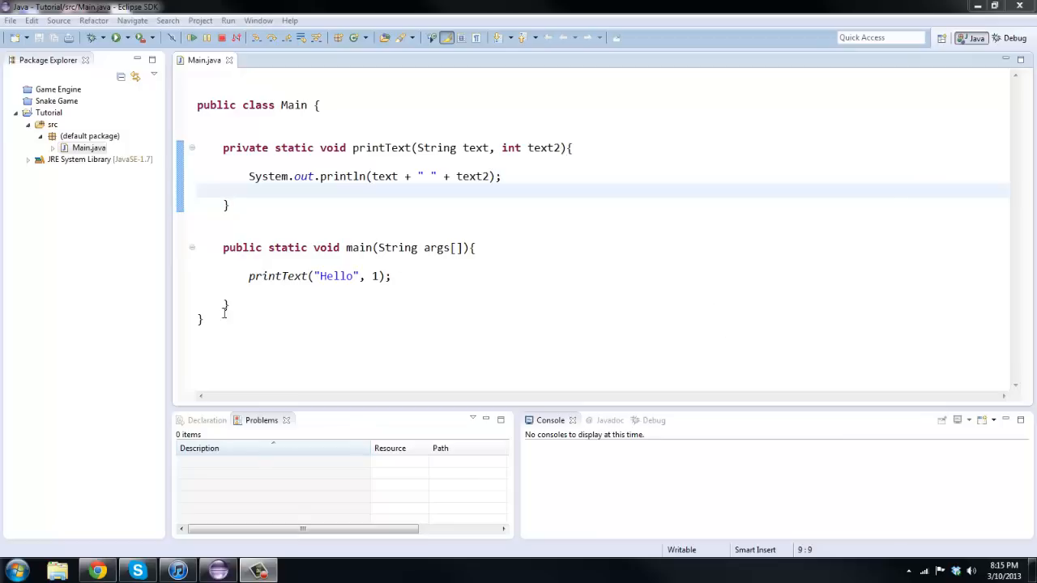
Remove the blank line under the class header and save Main.java.
left_click(283, 292)
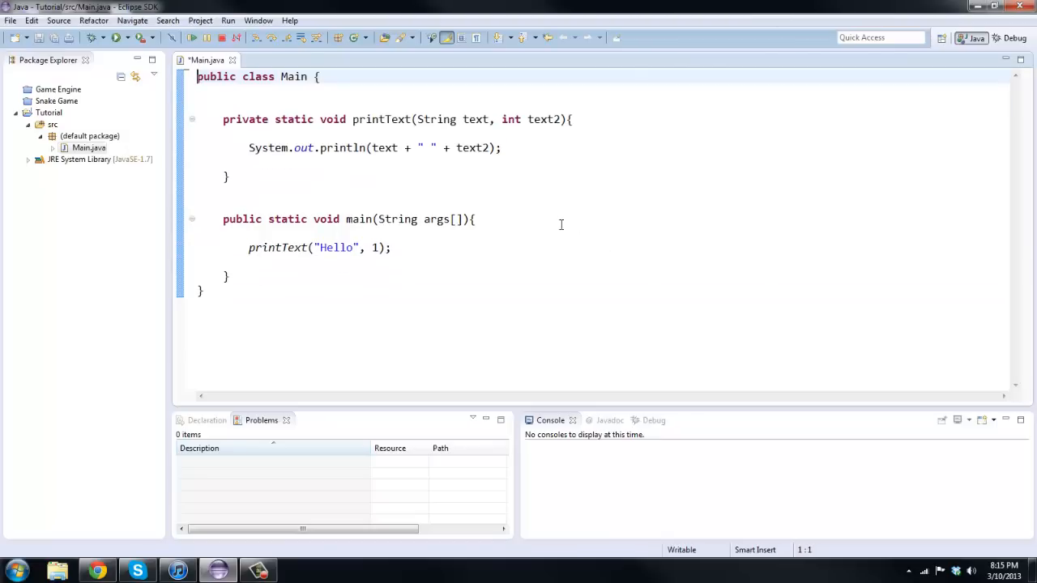
mouse_move(416, 243)
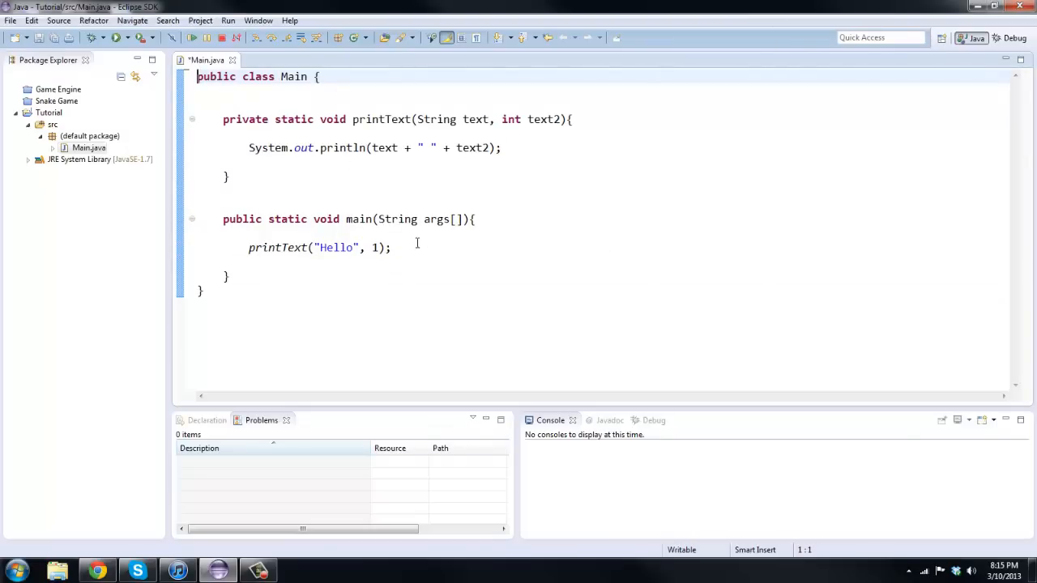
left_click(392, 246)
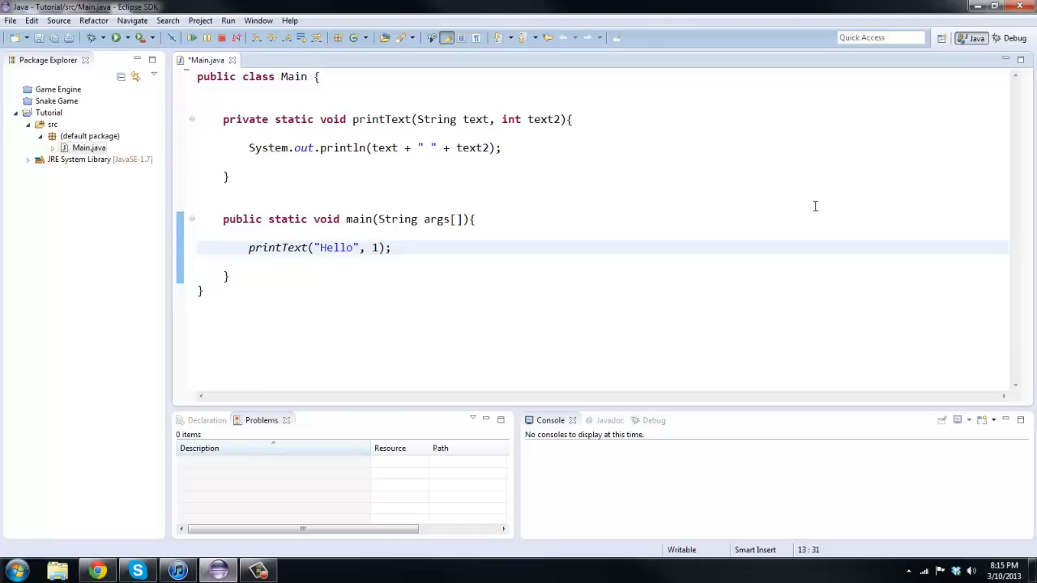
left_click(391, 246)
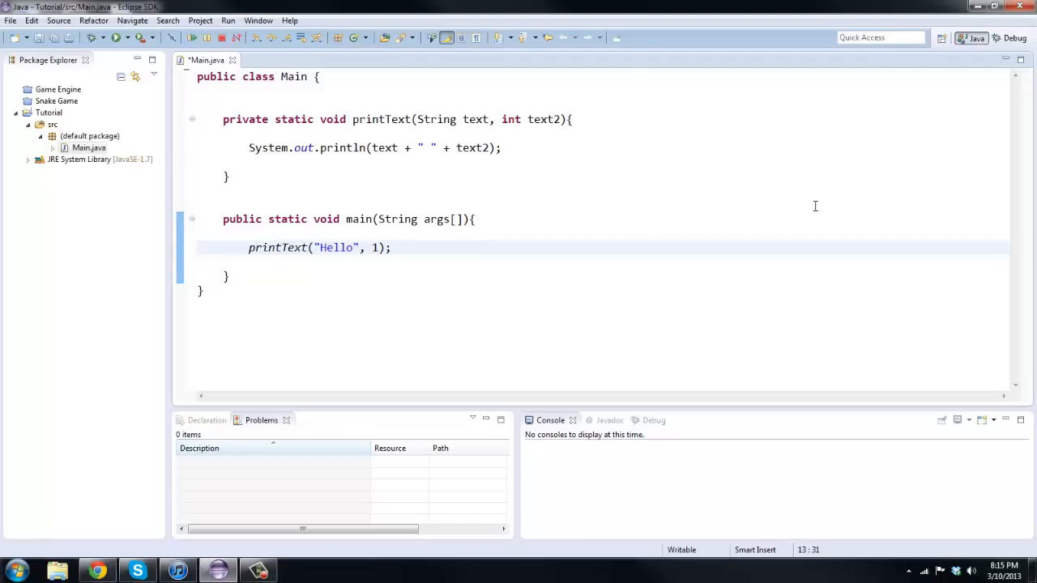
mouse_move(661, 251)
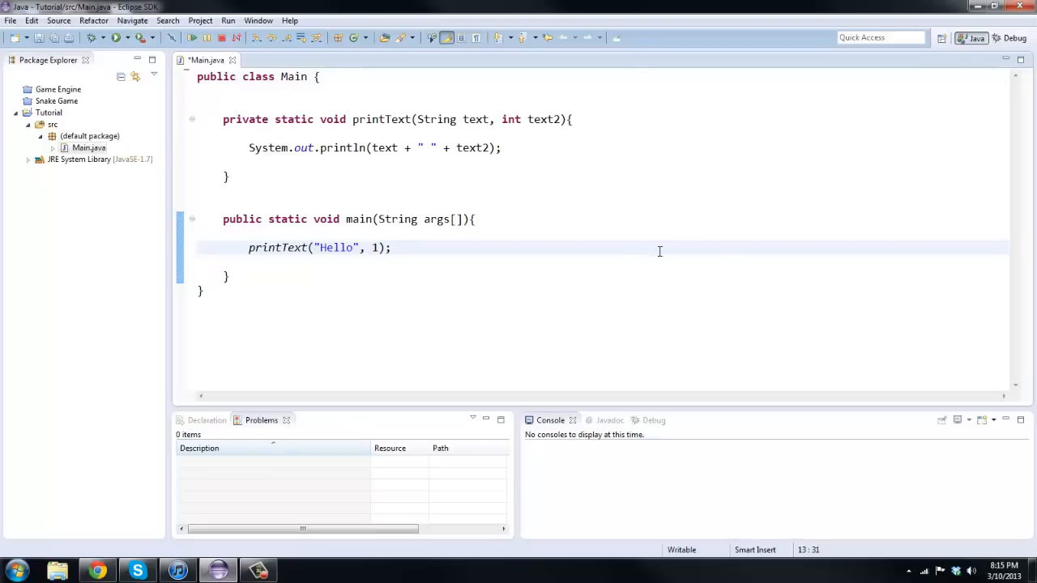
mouse_move(634, 288)
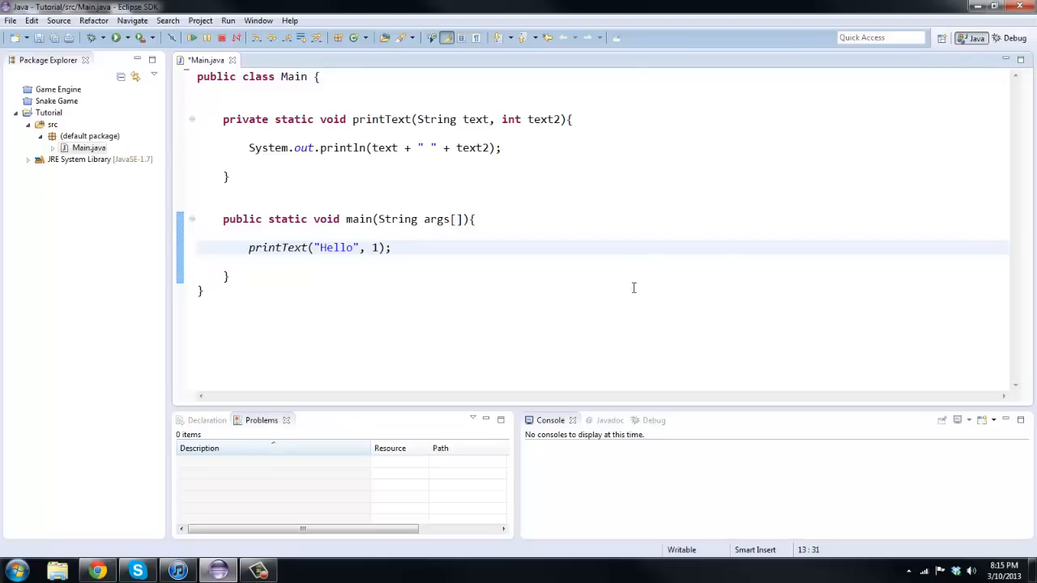
left_click(392, 246)
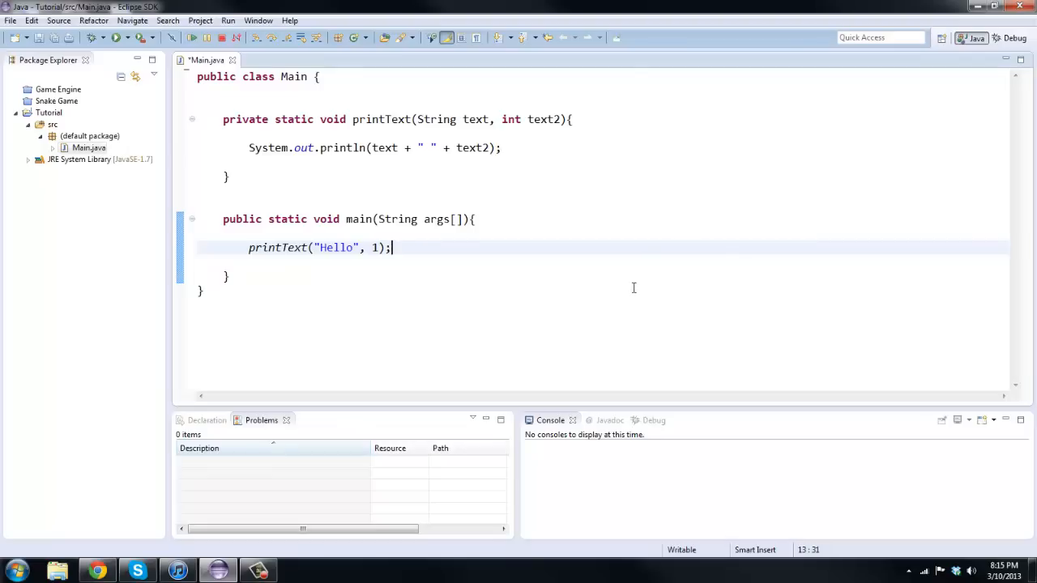
mouse_move(238, 165)
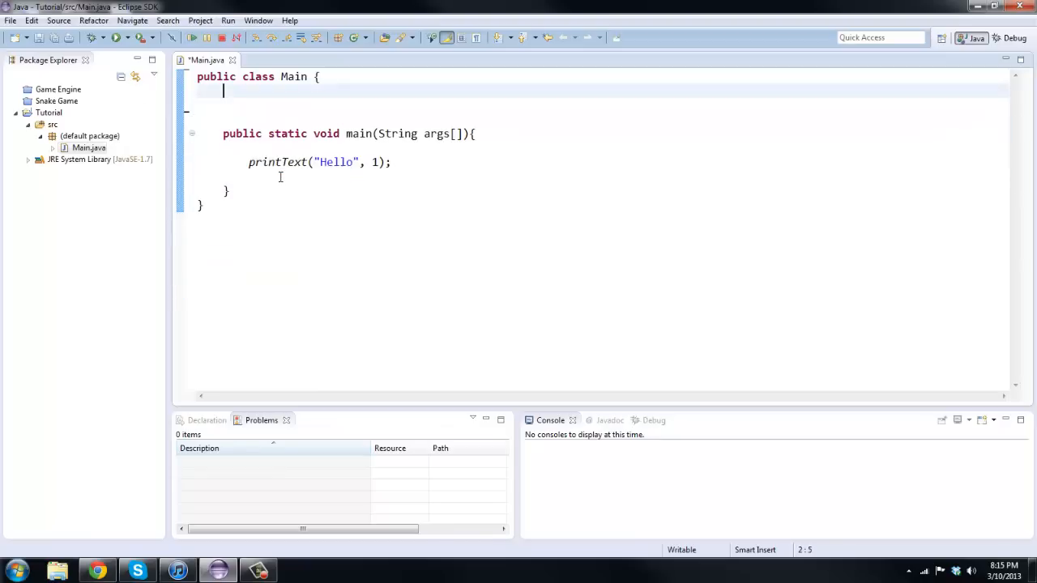
Replace the printText call with 'Scanner sc = new Scanner(System.in);' and import java.util.Scanner.
key("Delete")
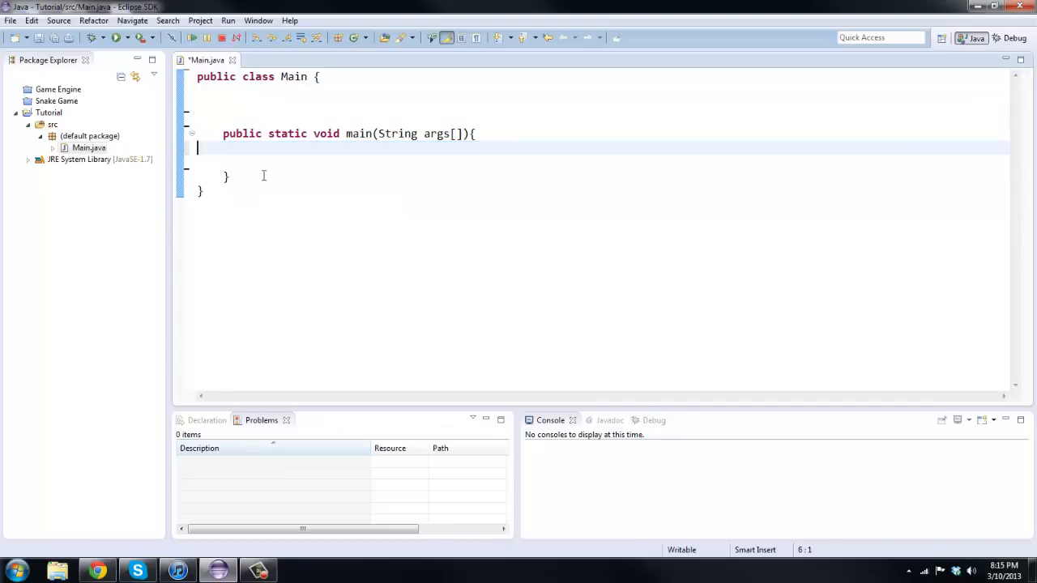
type("S")
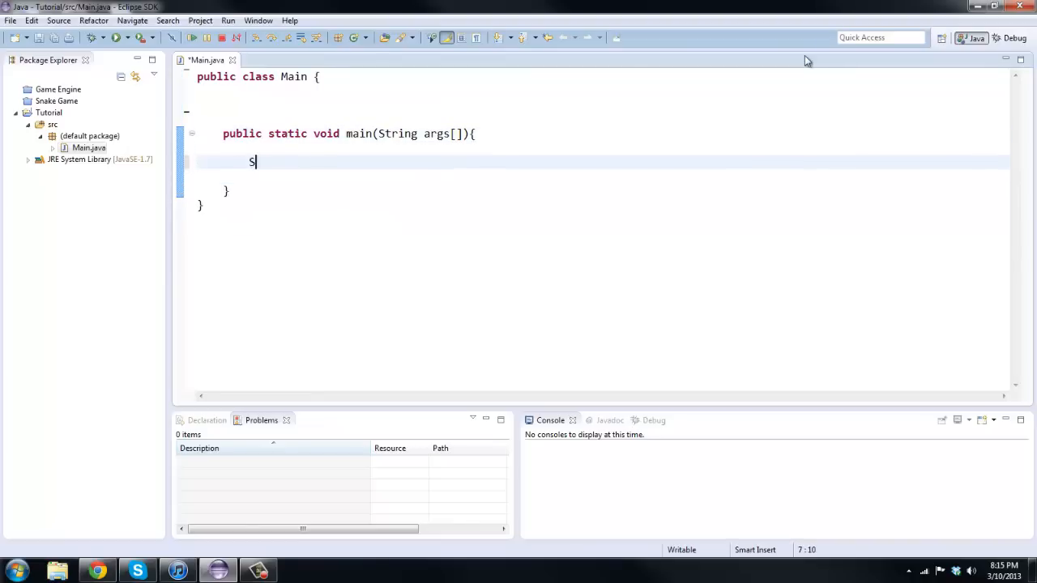
type("canner sc =")
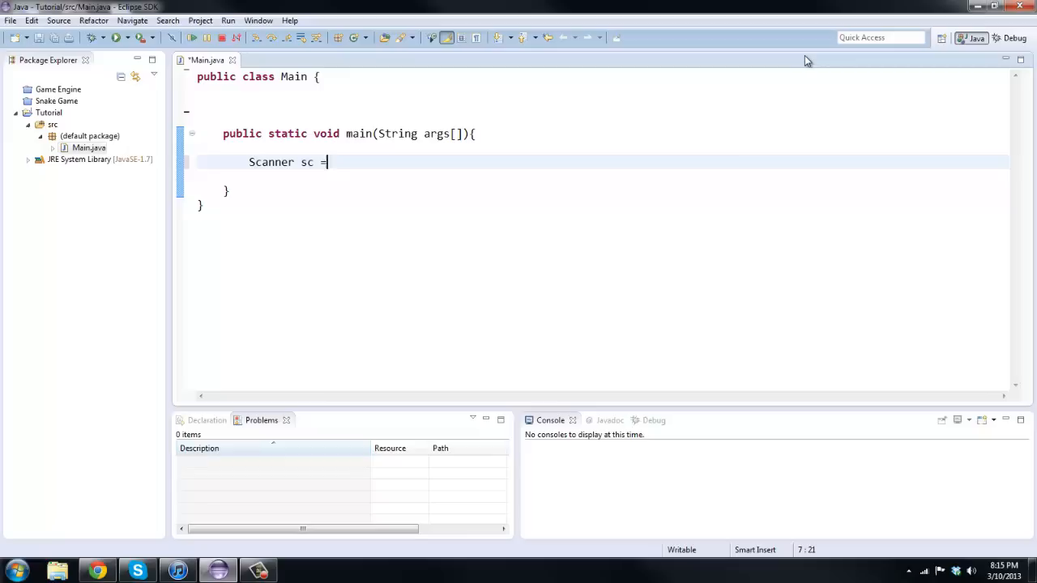
type("new Scanner(System.")
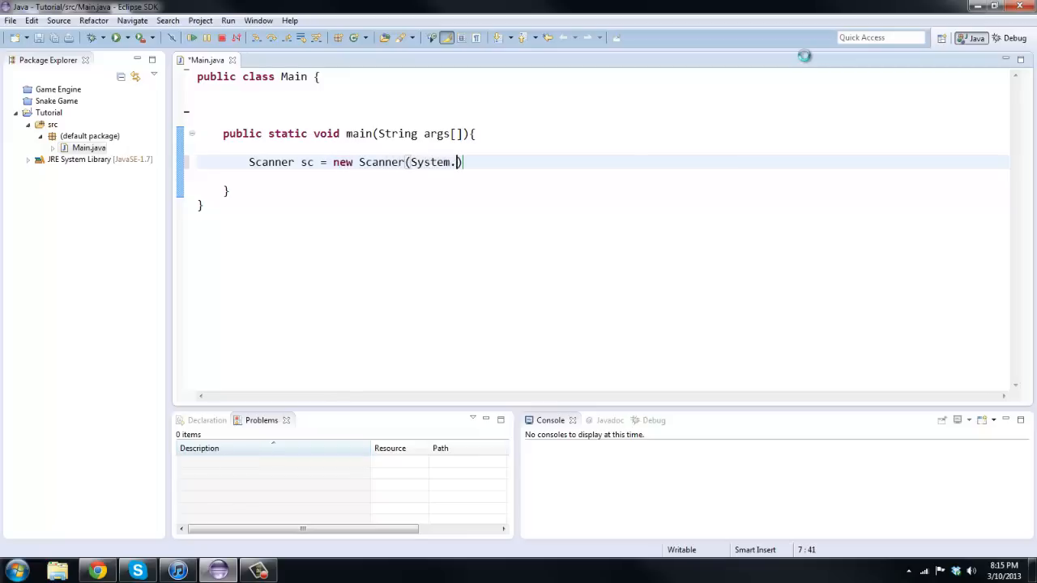
type("in)")
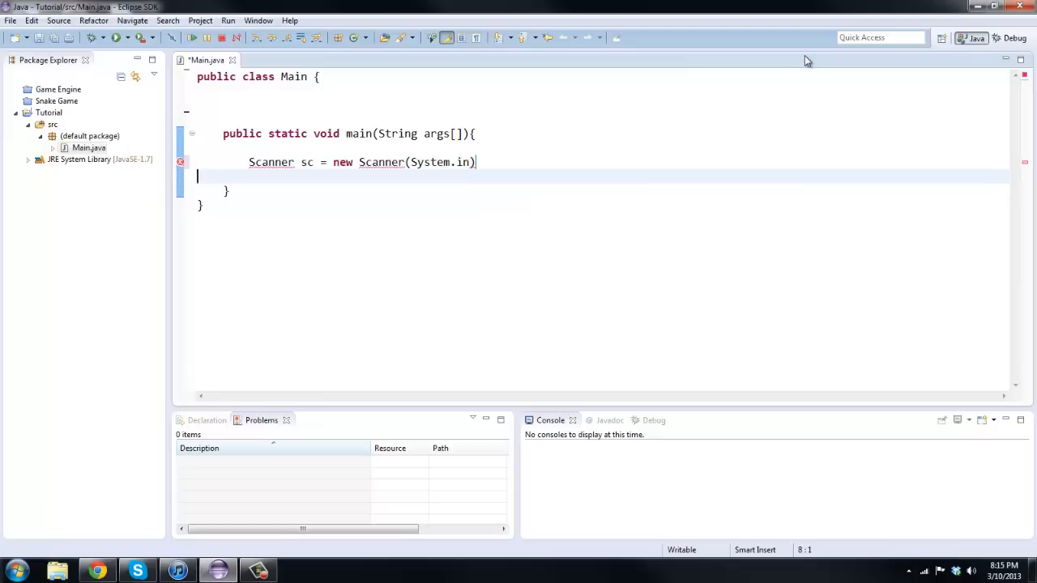
type(";")
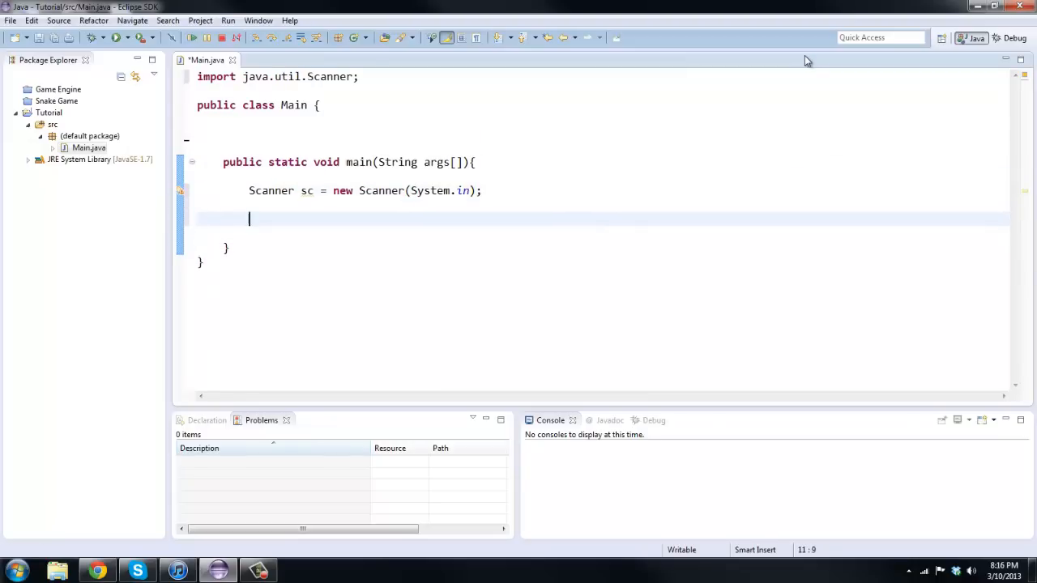
Add a System.out.print prompt 'Enter Number One: ' followed by sc.nextLine();.
type("System.")
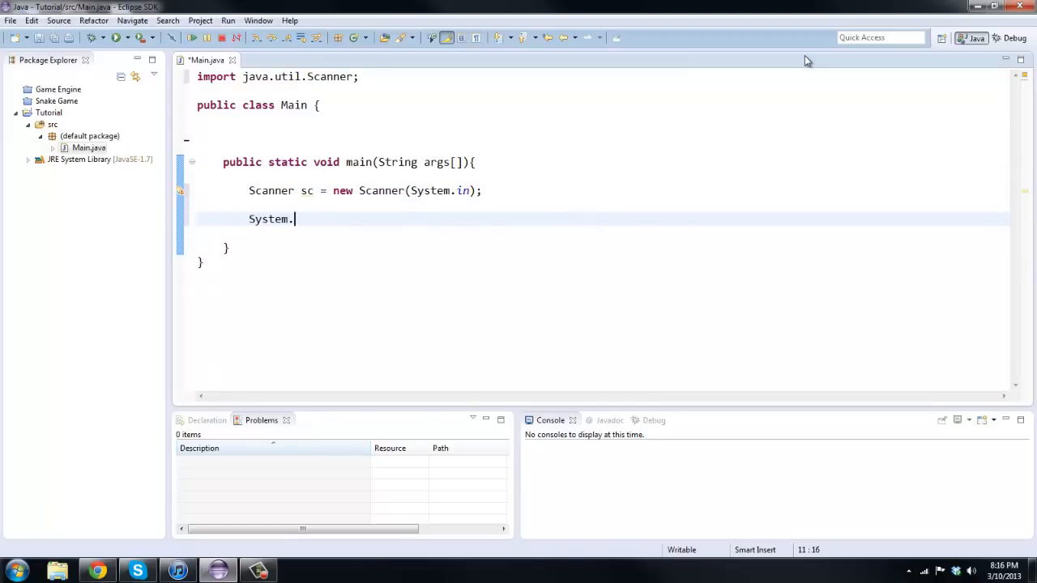
type("out.print(\"Enter Number One\": );")
type("sc")
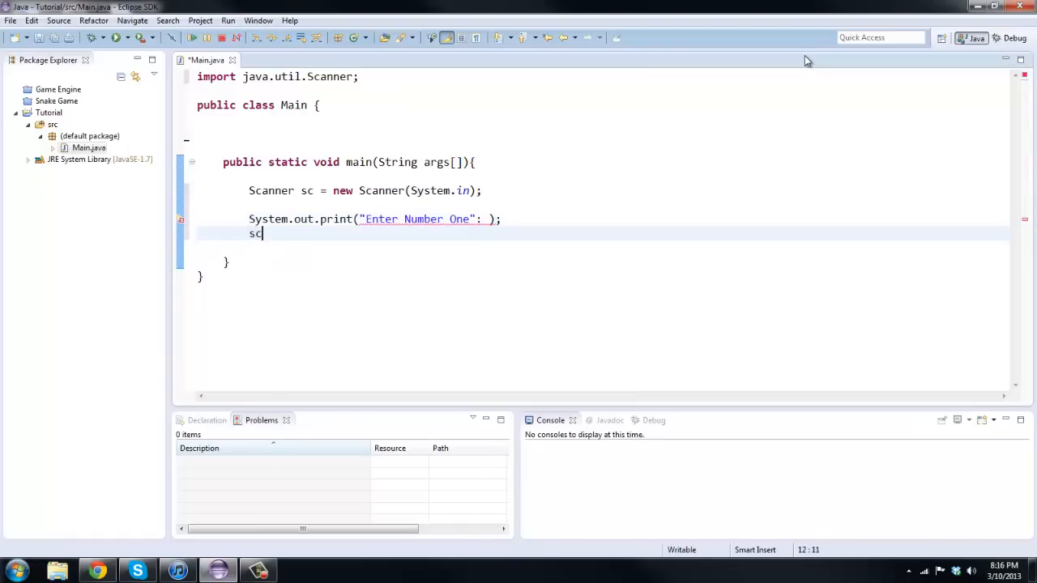
type(".nextLine();")
type("S")
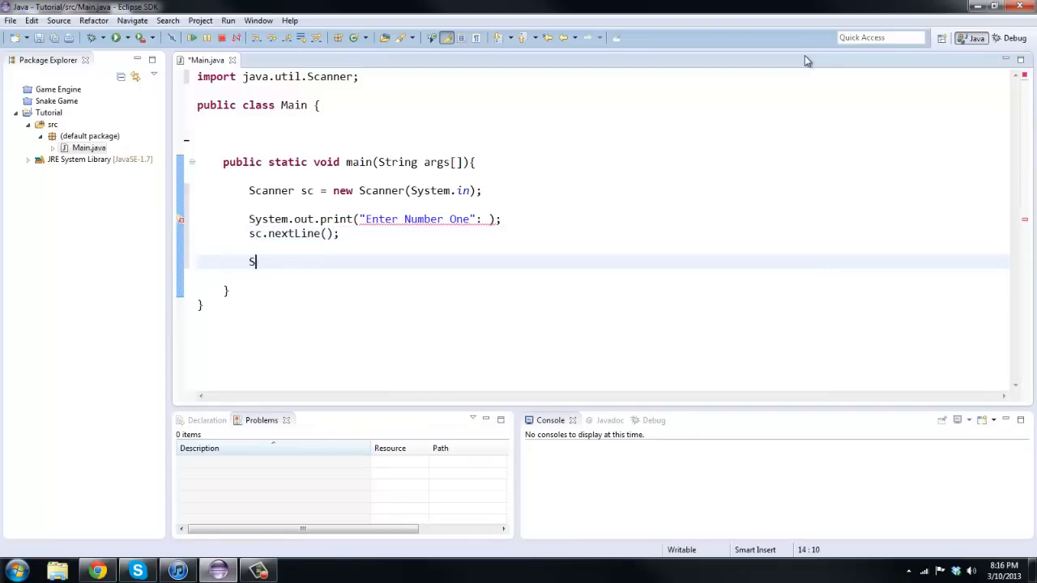
Add the 'Enter number two' prompt with sc.nextLine(); and an empty line above the prompts.
type("ystem.out.print")
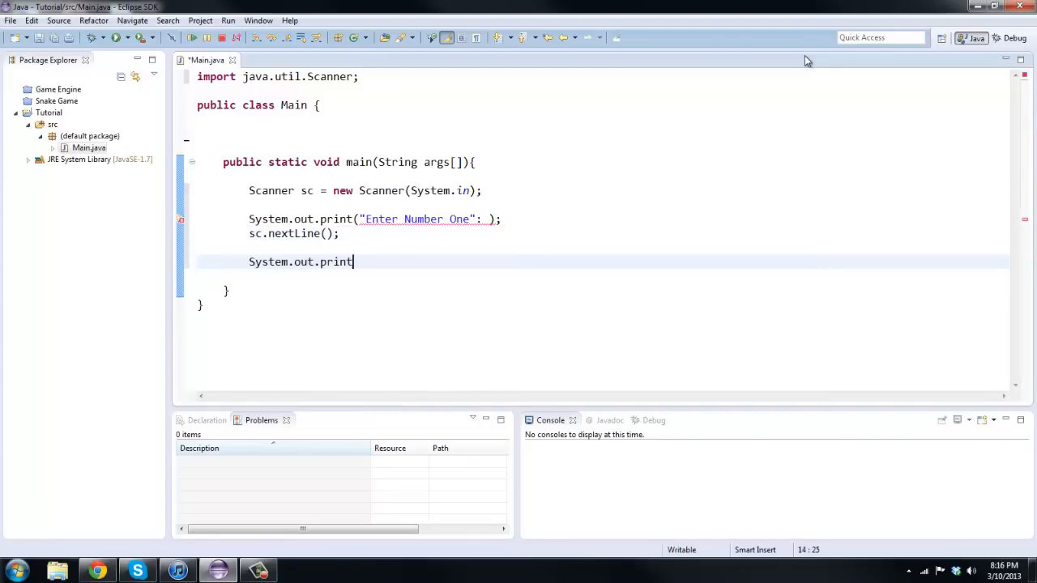
type("(\"Enter\")")
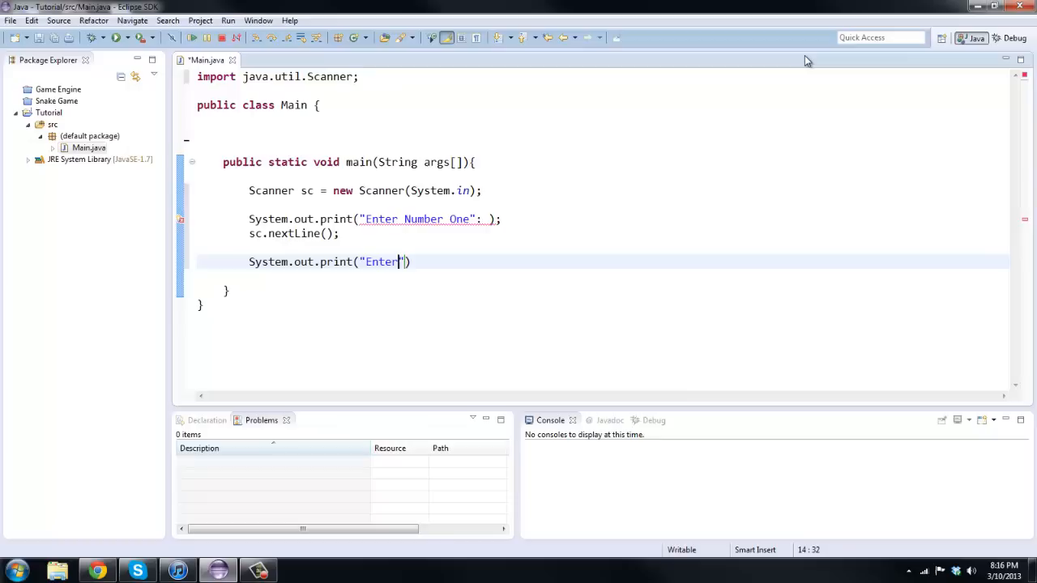
type("number two")
type("s")
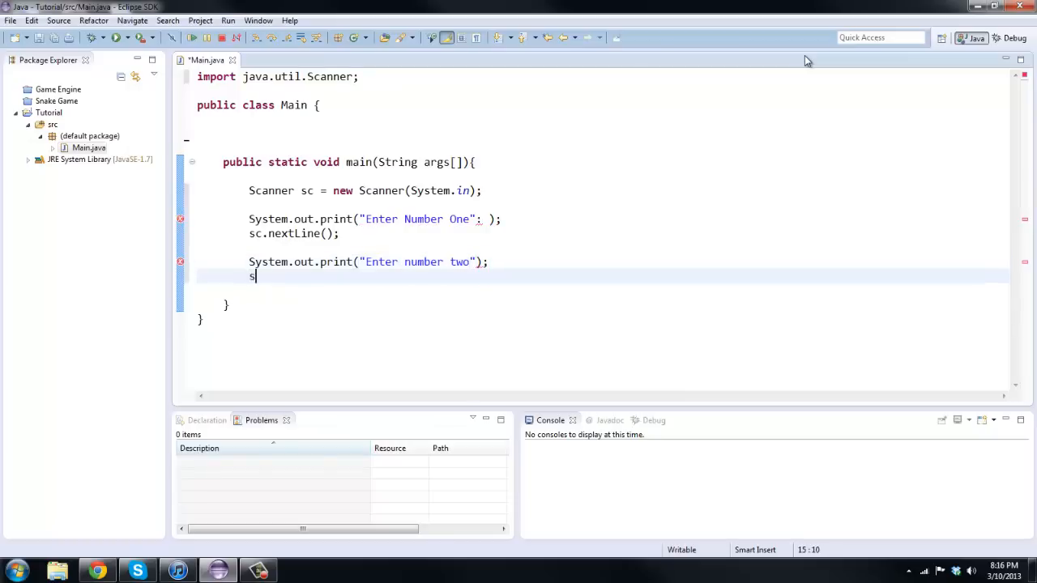
type("c.nextLine();")
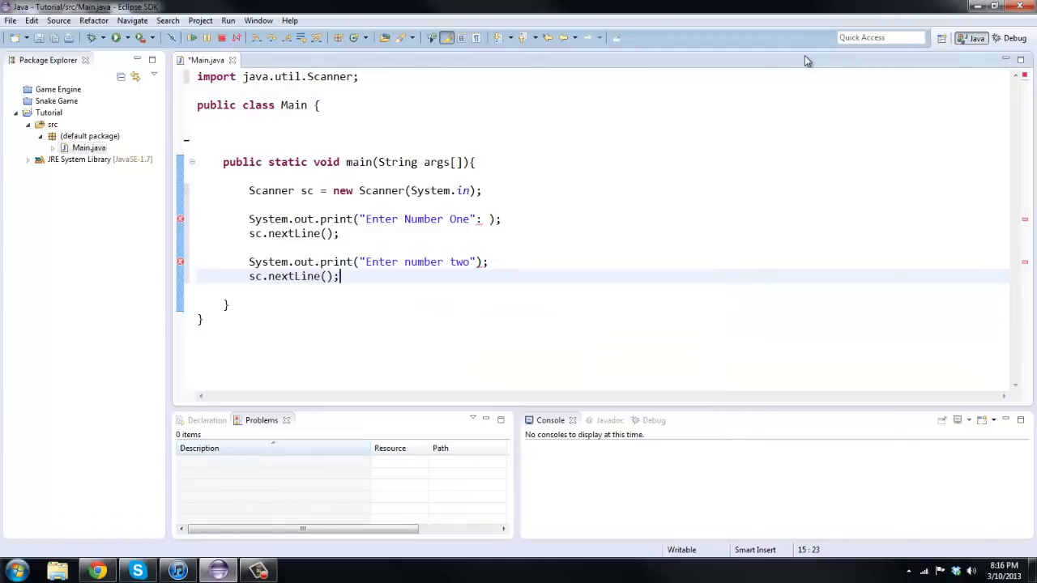
key("Enter")
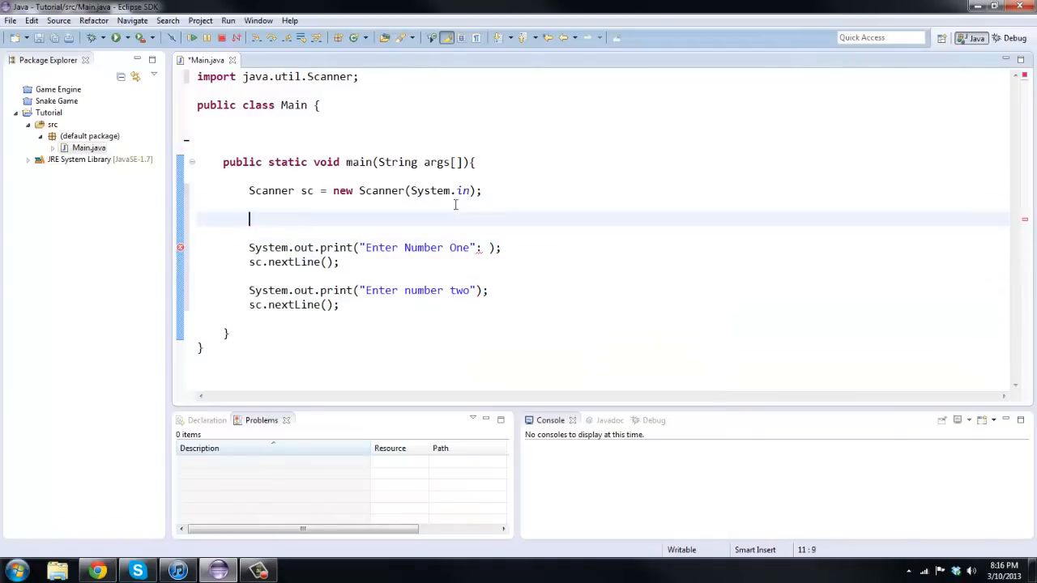
Declare num1 and num2 to hold the sc.nextLine() results, trying String as their type.
type("int num1")
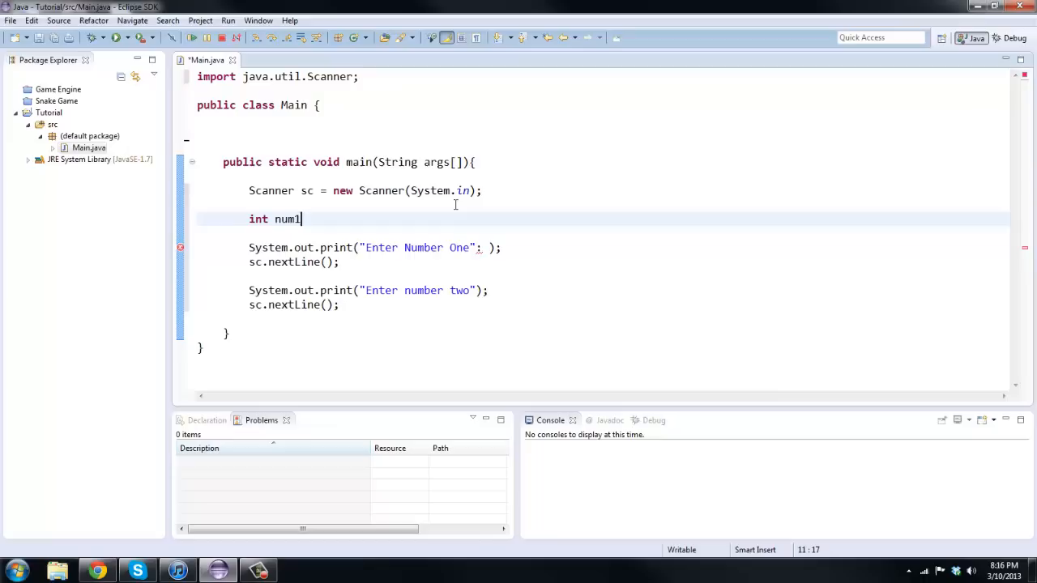
type(";")
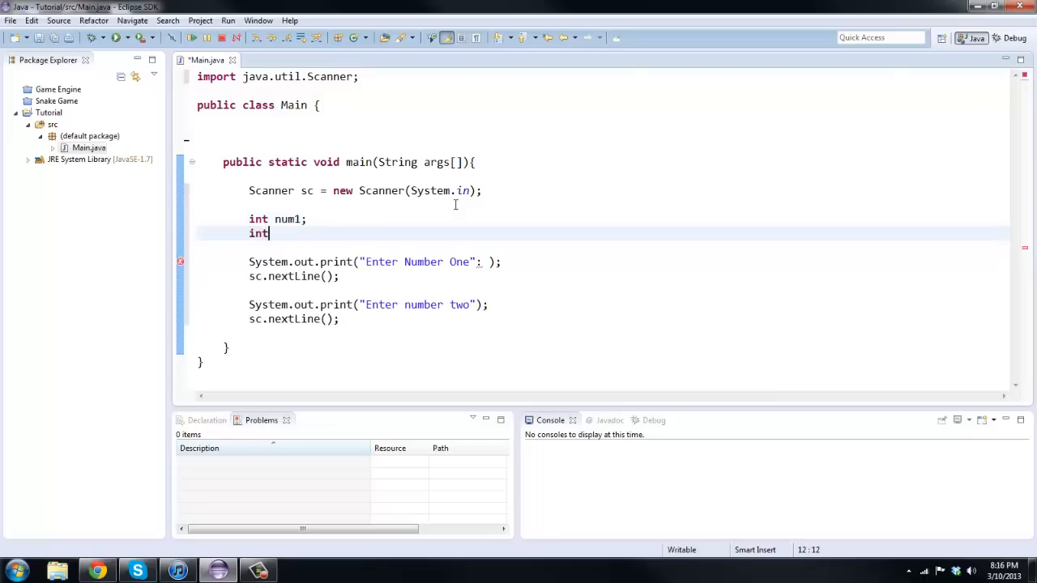
type("num2;")
left_click(293, 276)
type("num1 = ")
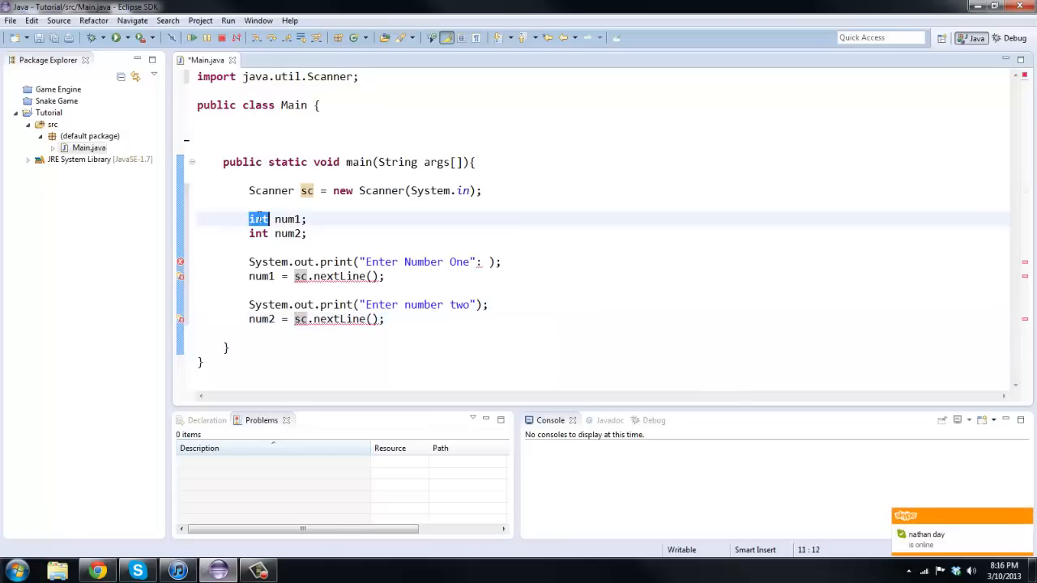
type("String")
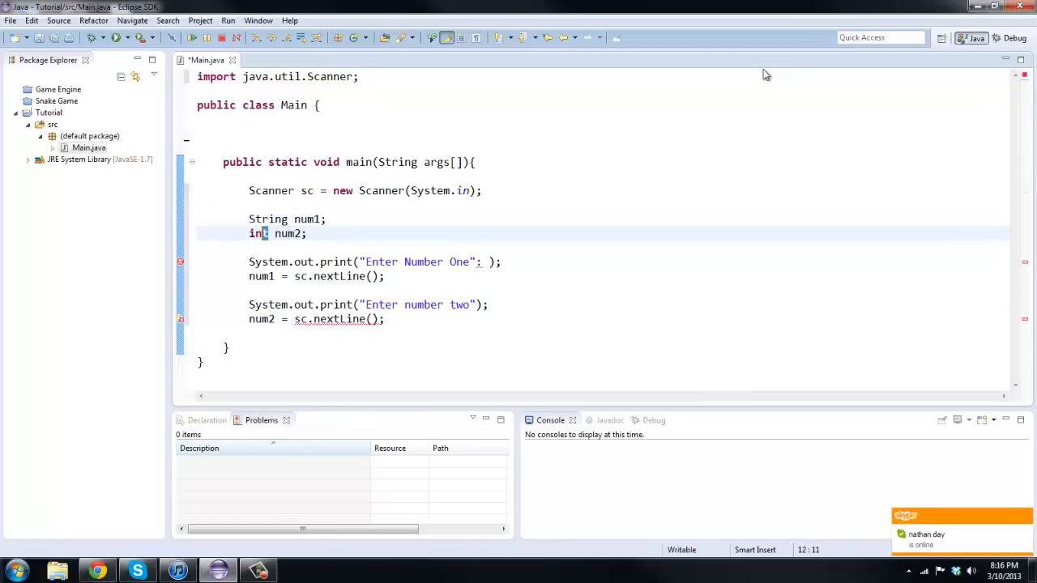
type("String")
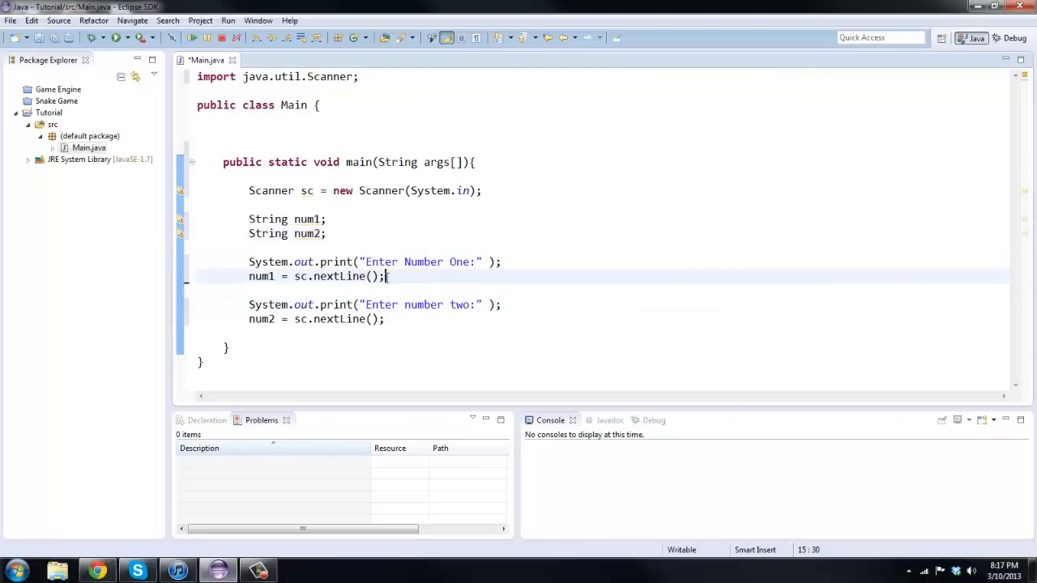
Switch num1 and num2 back to int and end both prompts with a colon.
left_click(327, 234)
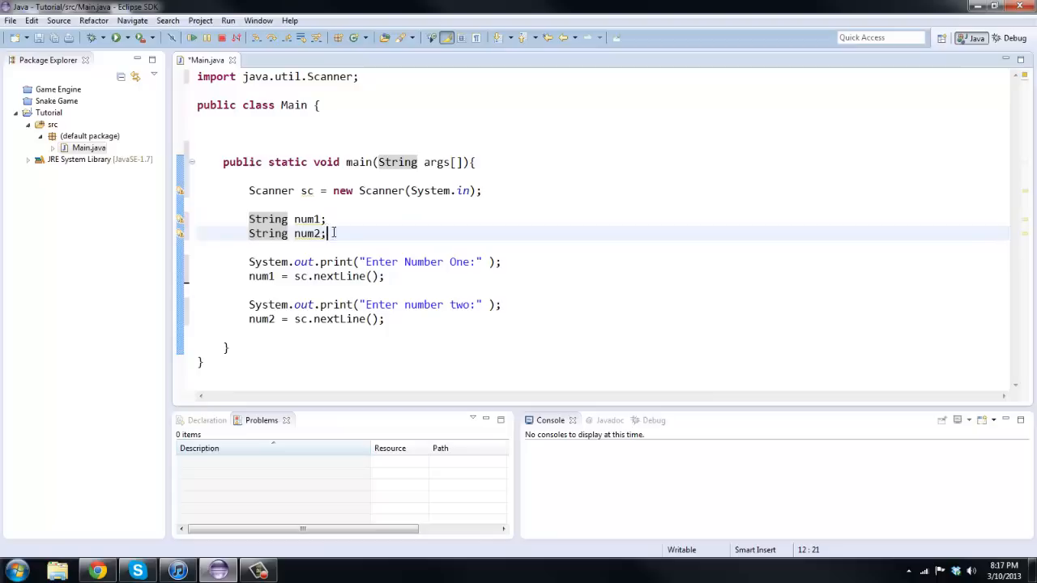
type("int")
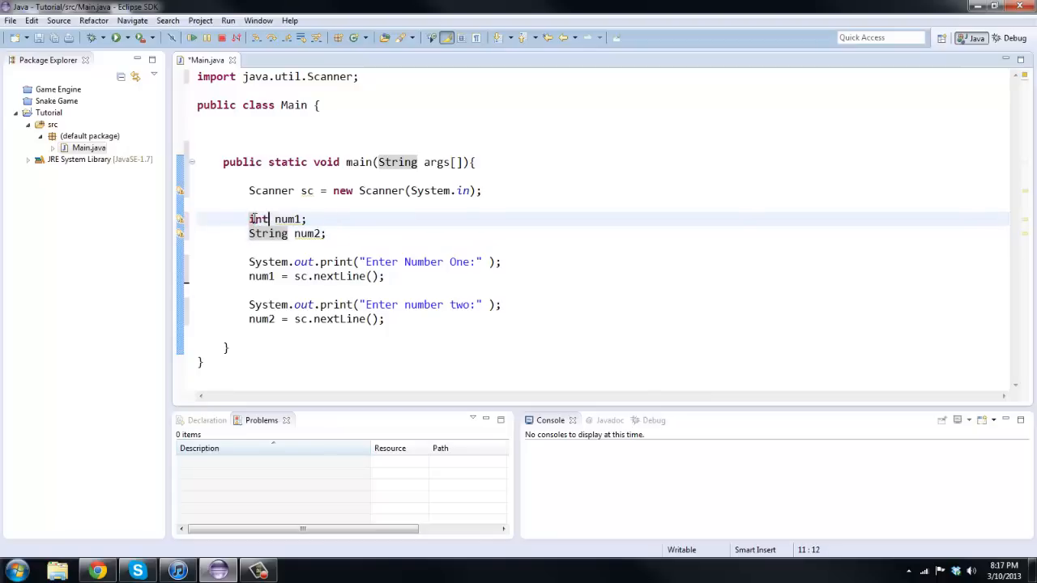
type("int")
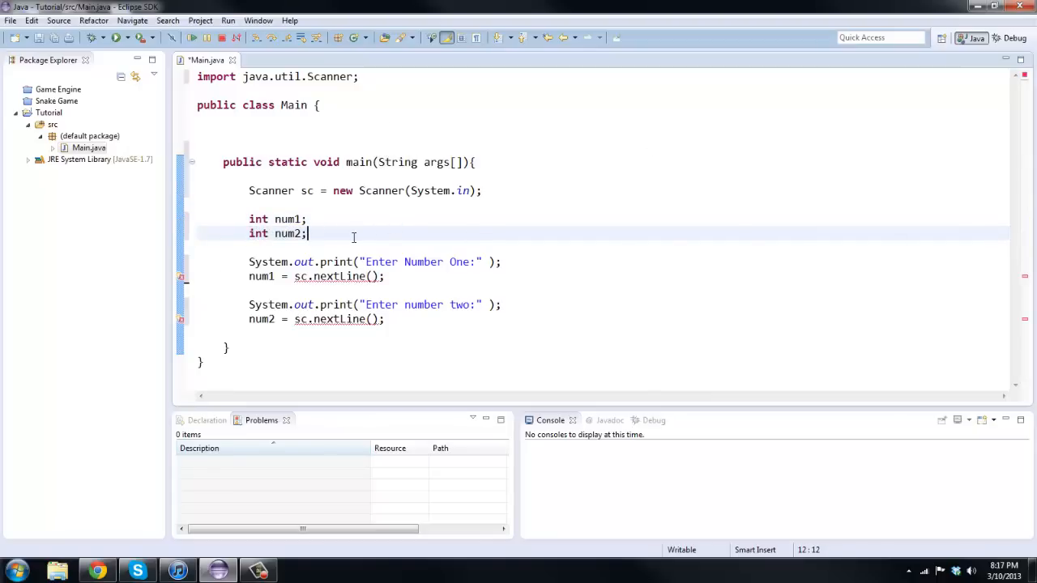
Read num1 and num2 with sc.nextInt() instead of sc.nextLine().
double_click(339, 275)
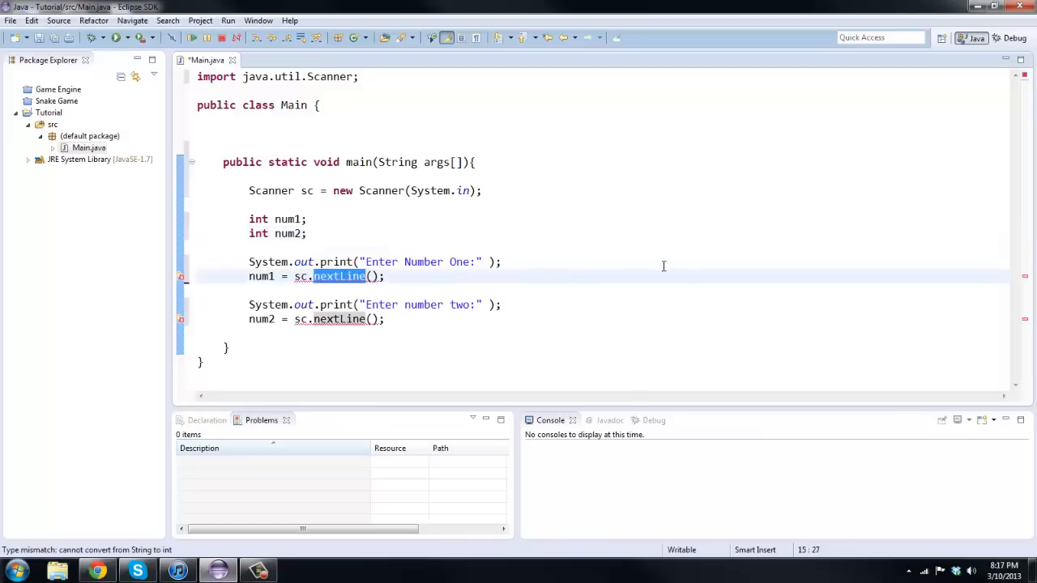
type("nextInt")
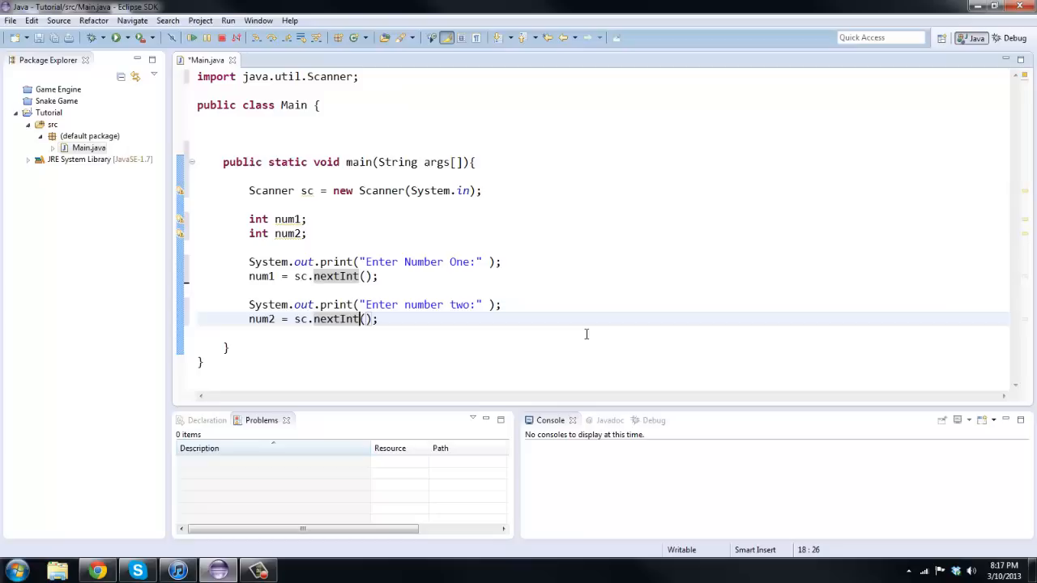
mouse_move(395, 282)
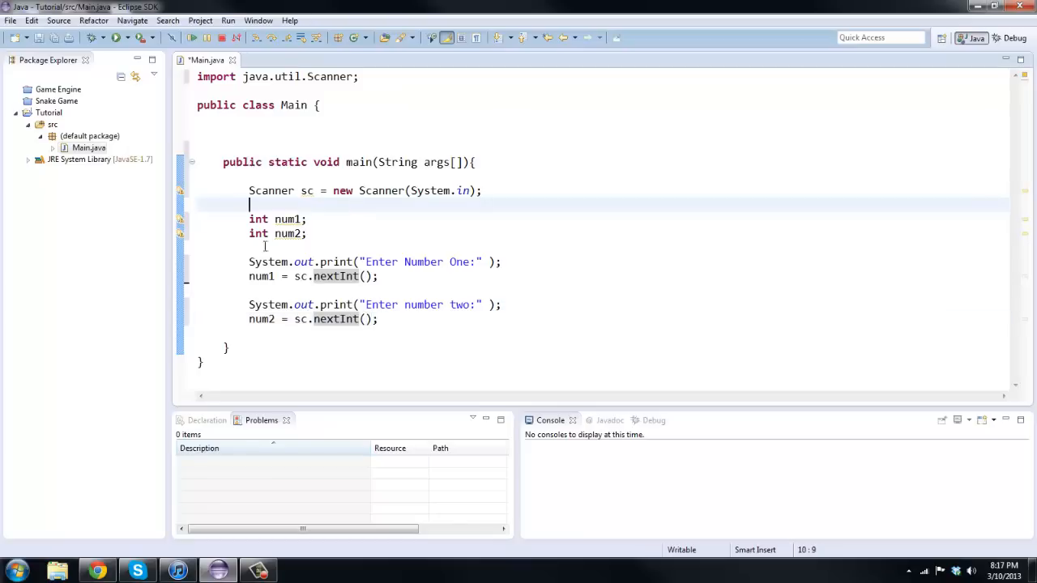
End main with sc.close();.
type("sc.")
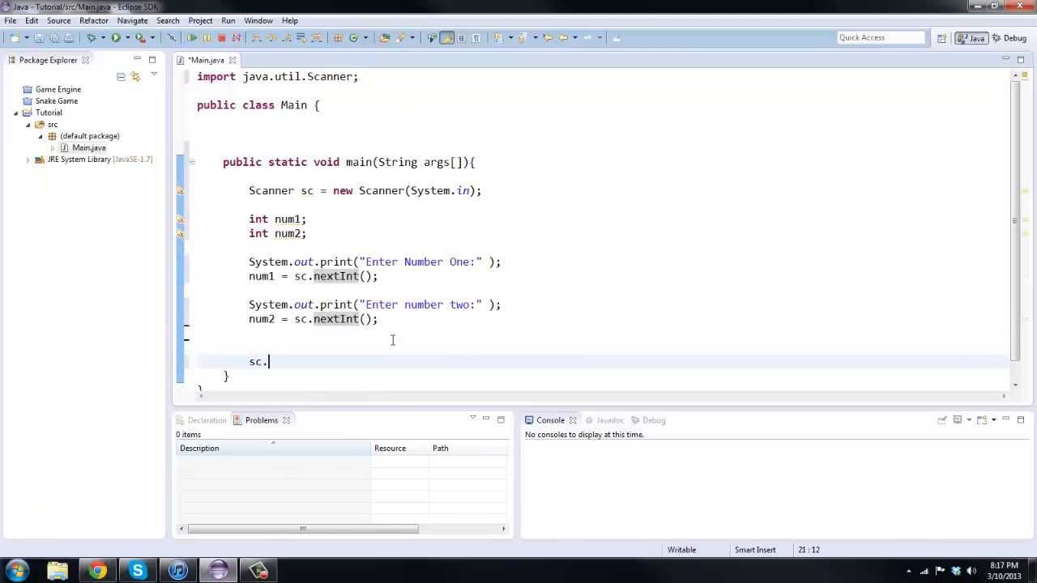
type("close();")
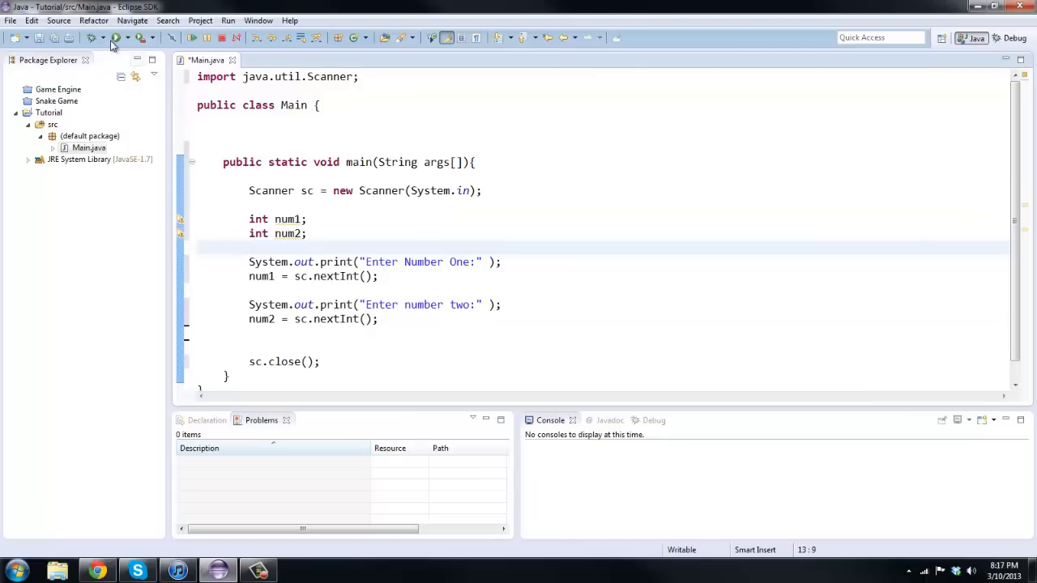
Run Main and enter 10 and 20 at the console prompts.
left_click(119, 38)
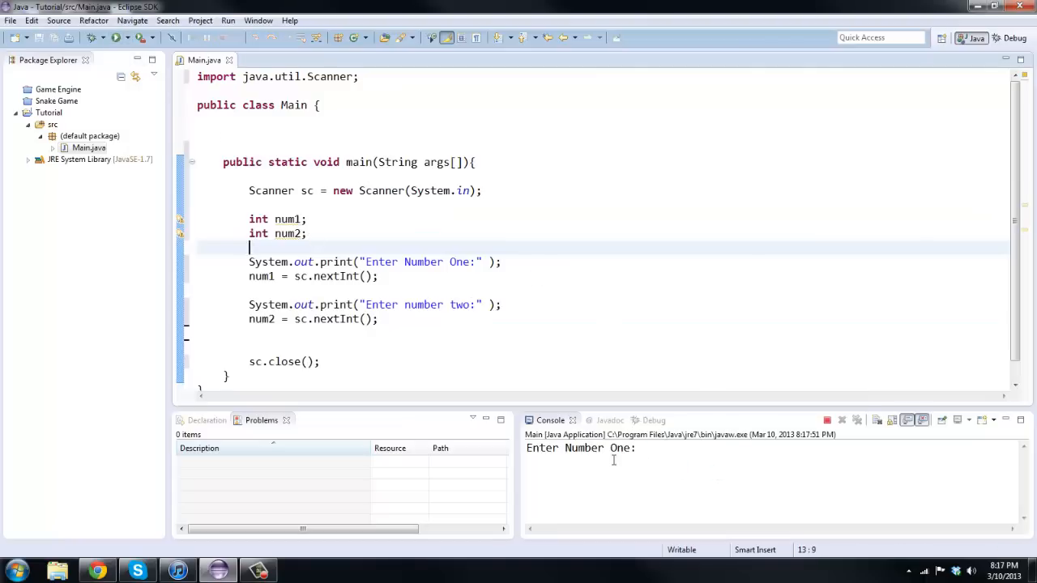
type("10")
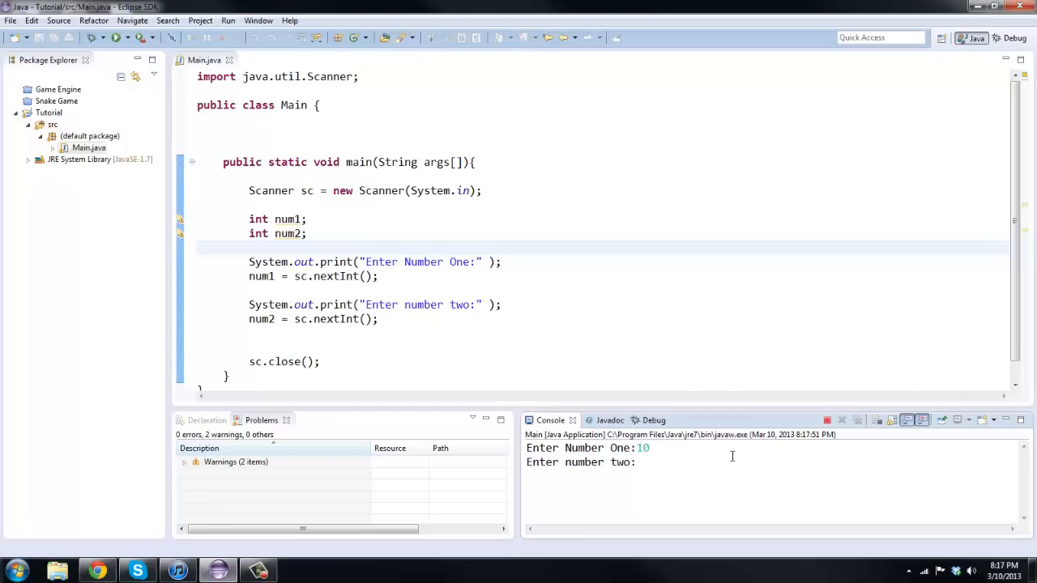
type("20")
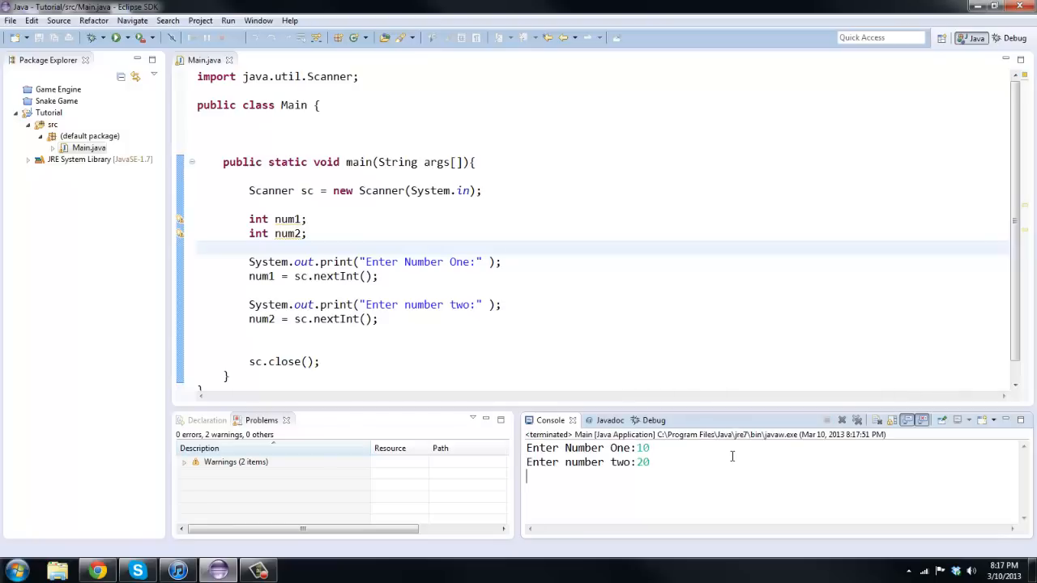
left_click(243, 132)
type("private static")
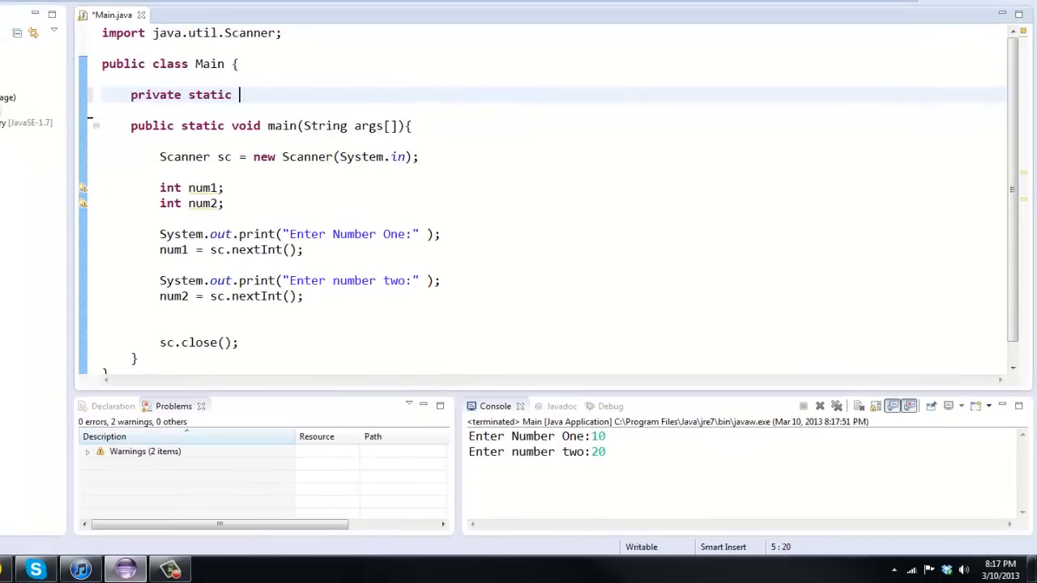
Add a private static void solve(){ } method above main.
type("void")
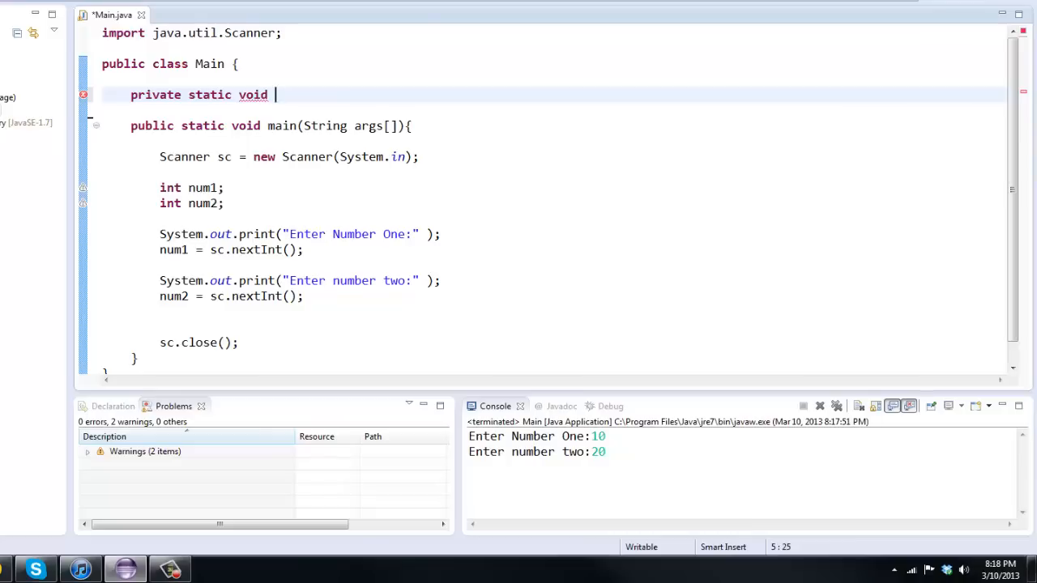
type("solve(){")
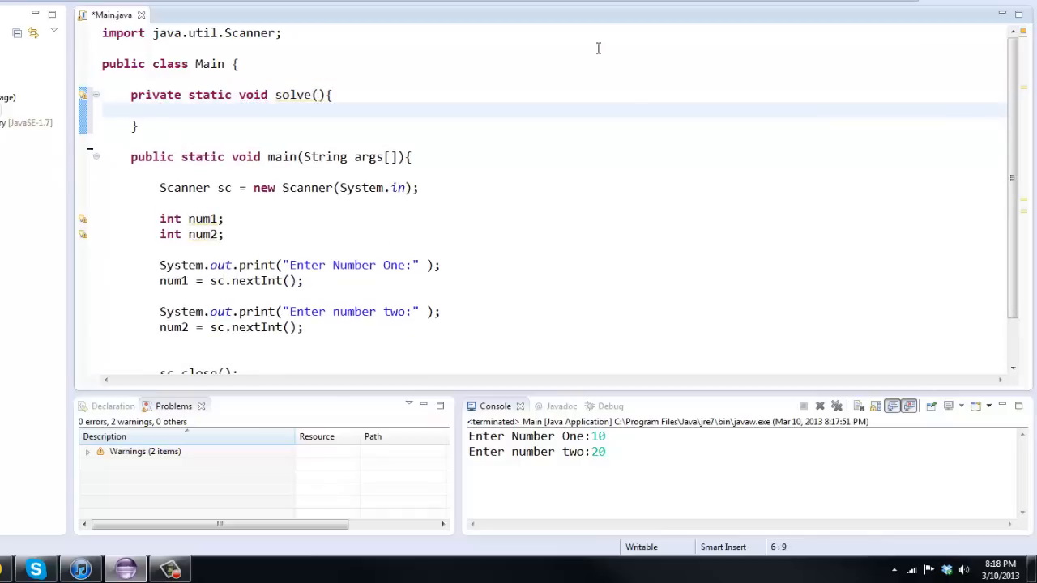
double_click(252, 94)
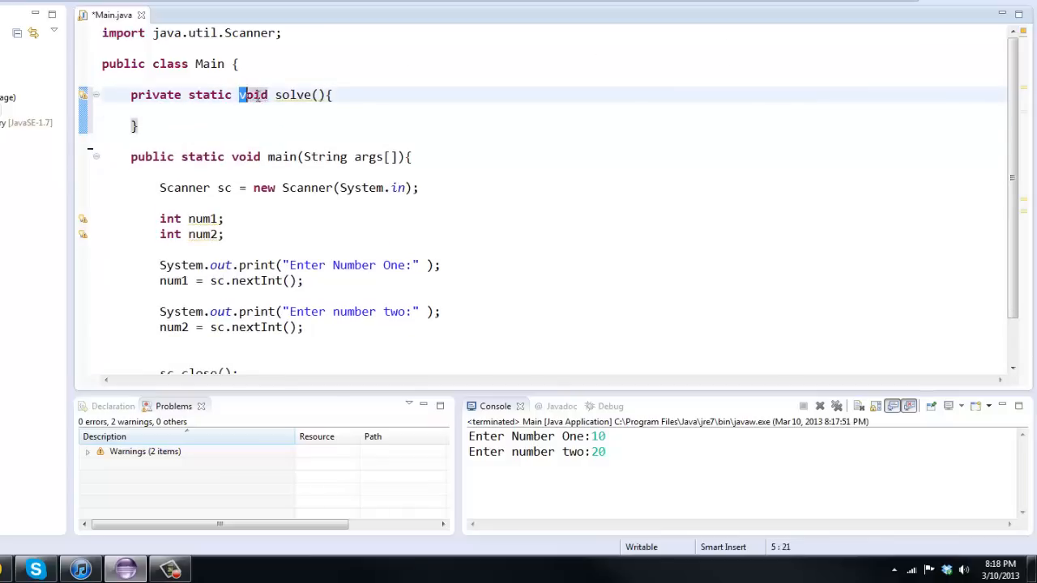
left_click(159, 110)
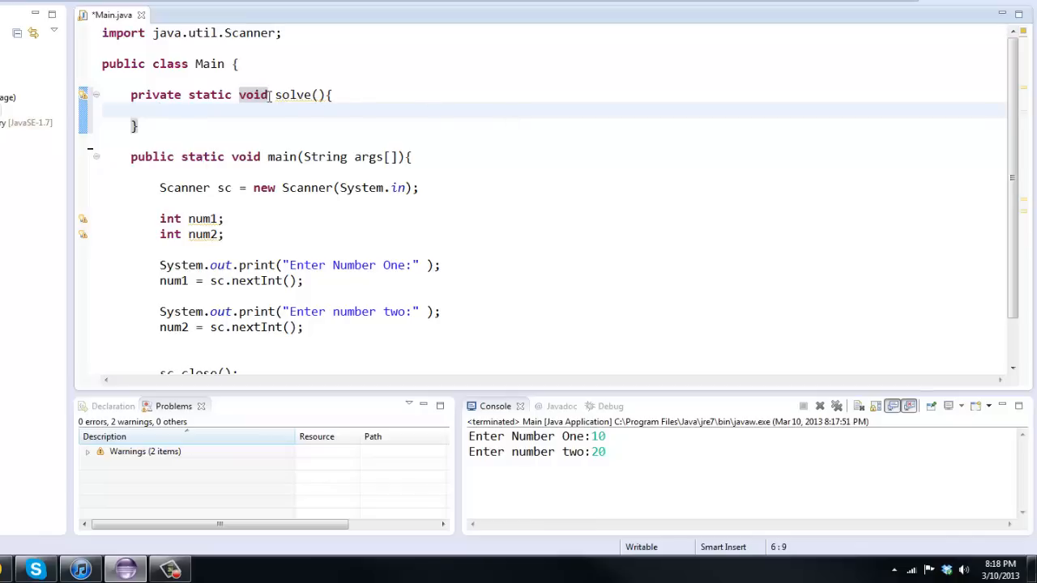
mouse_move(552, 112)
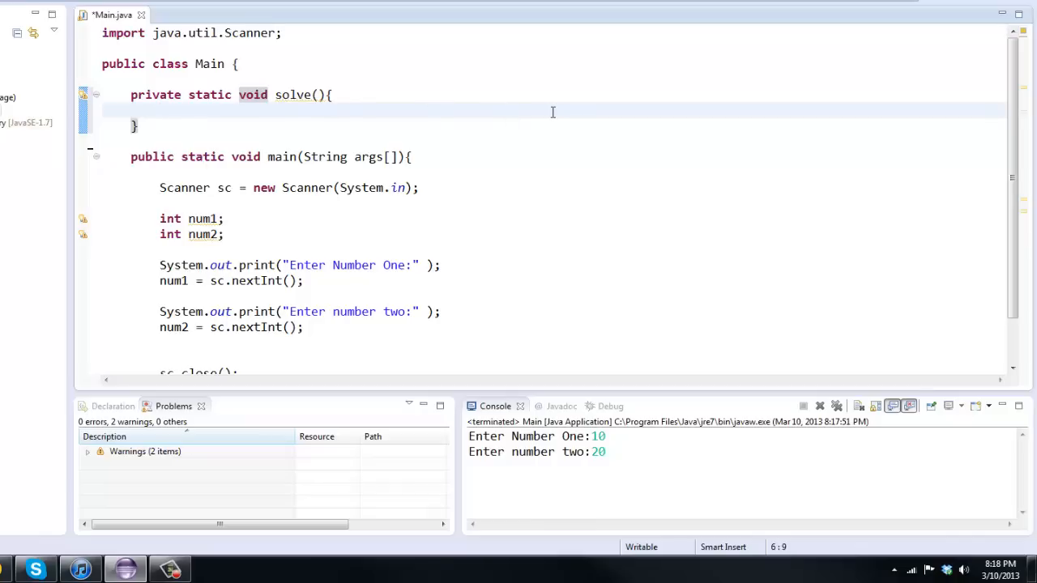
mouse_move(251, 94)
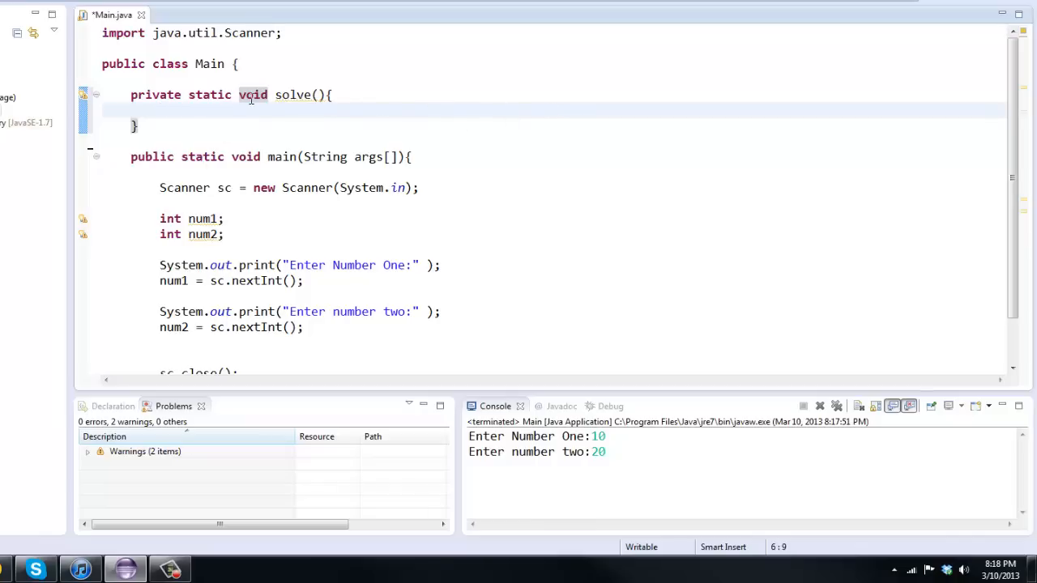
Change solve to return int with a 'return 0;' body and begin its int parameter list.
type("int")
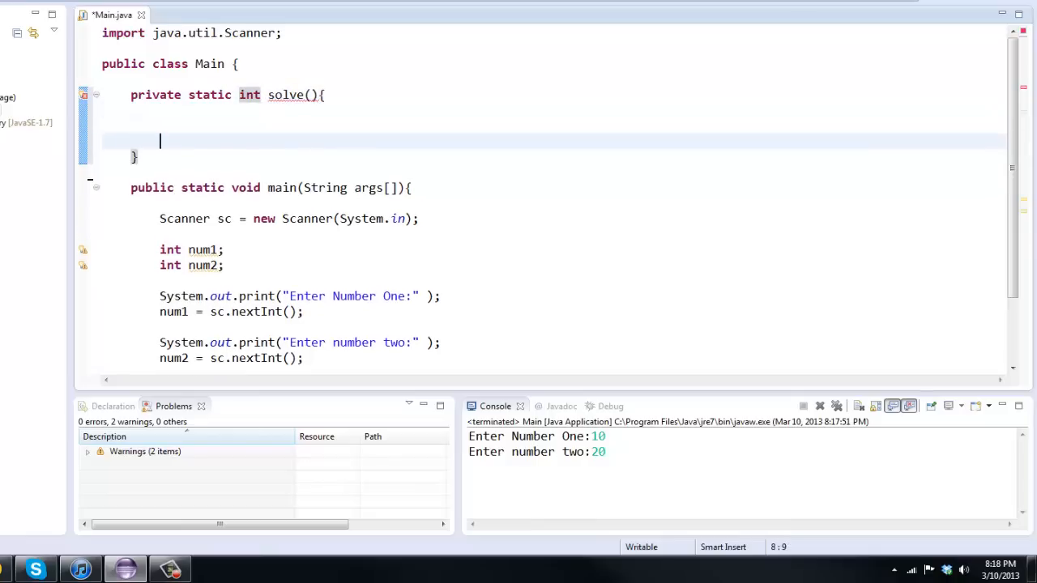
type("return")
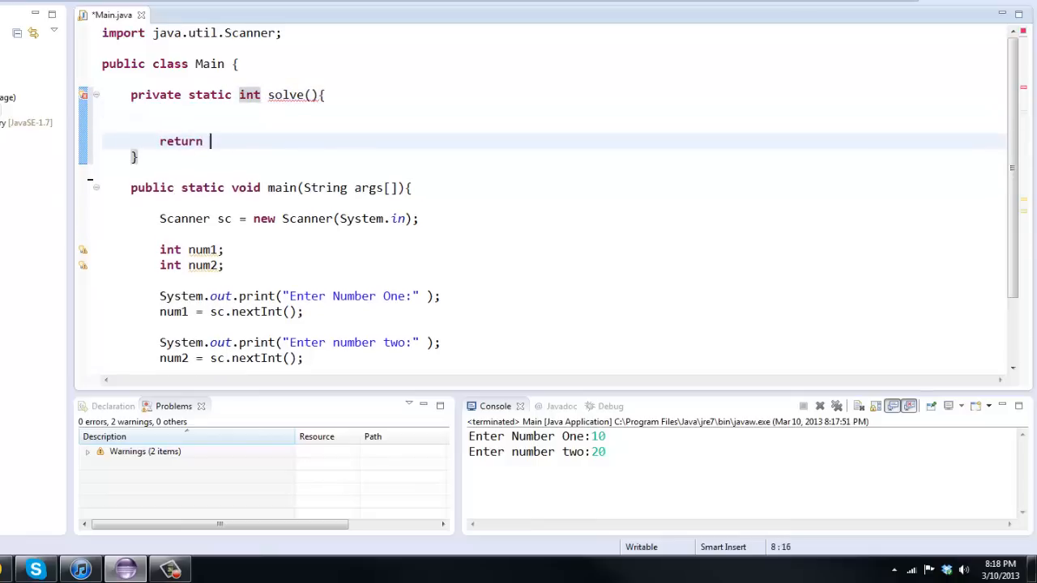
type("0;")
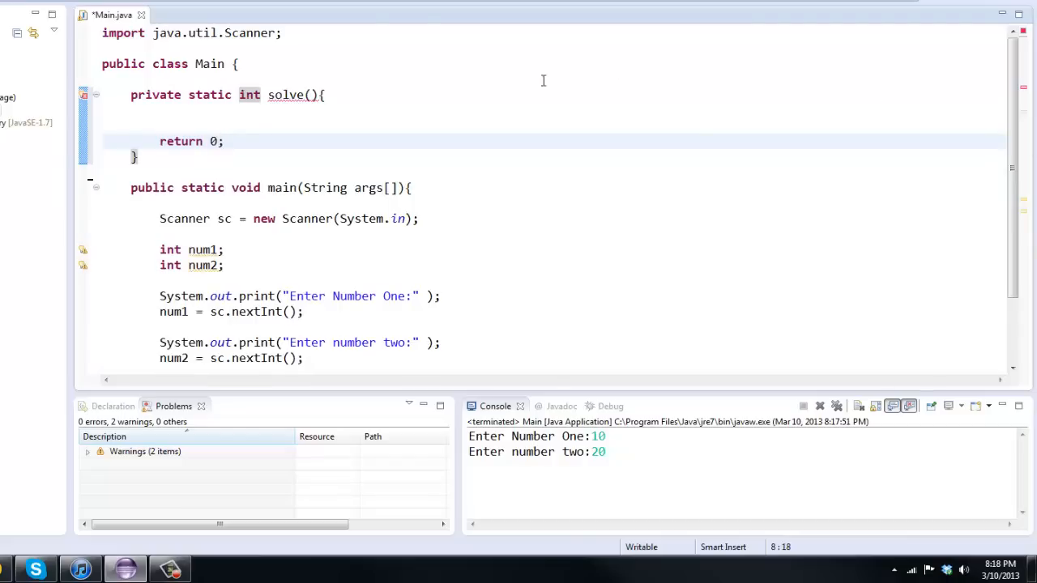
type("int num1, int")
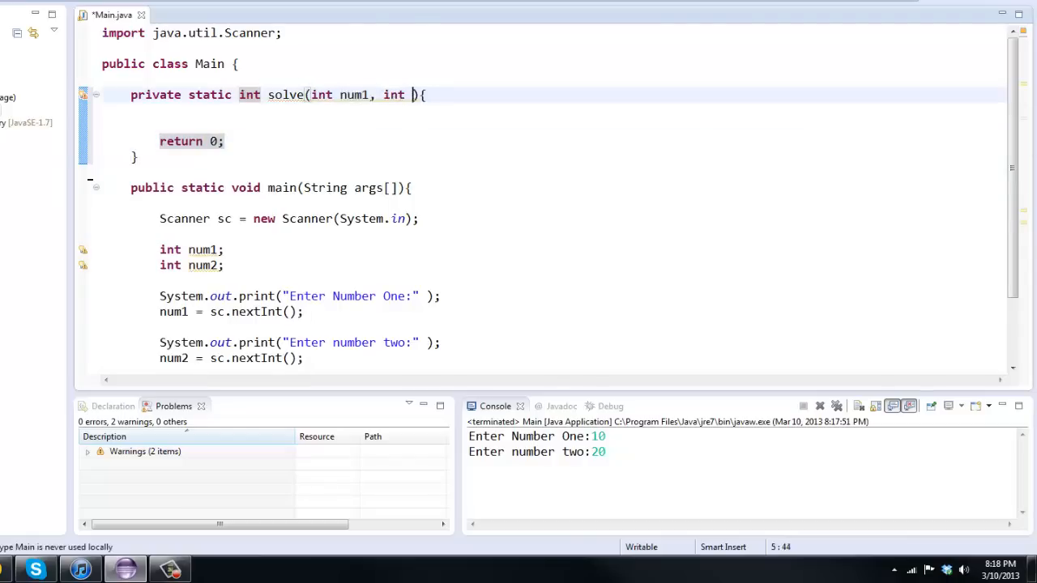
Give solve parameters int num1, int num2 and call solve(num1, num2); in main before sc.close().
type("num2")
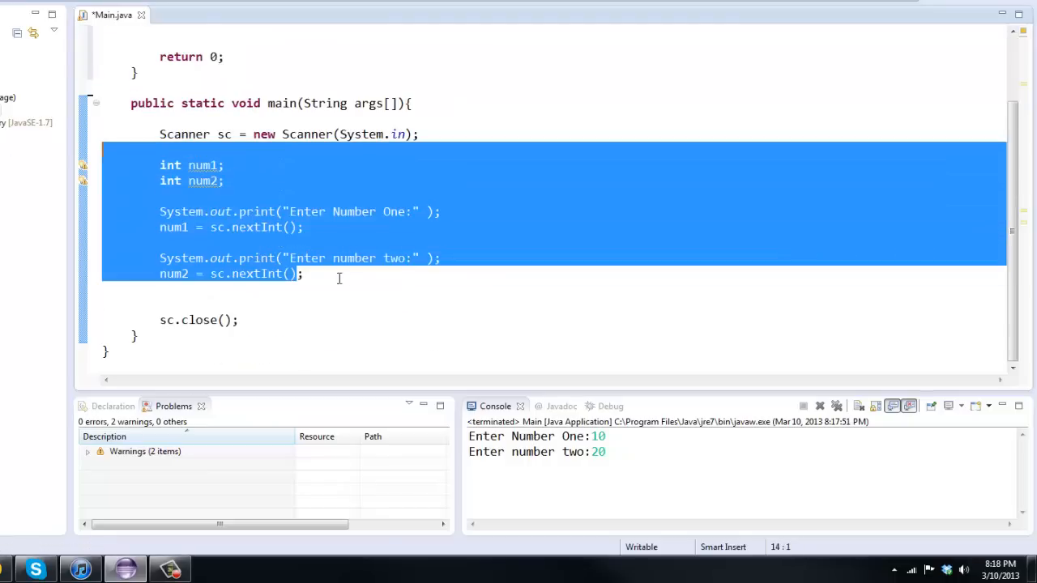
type("s")
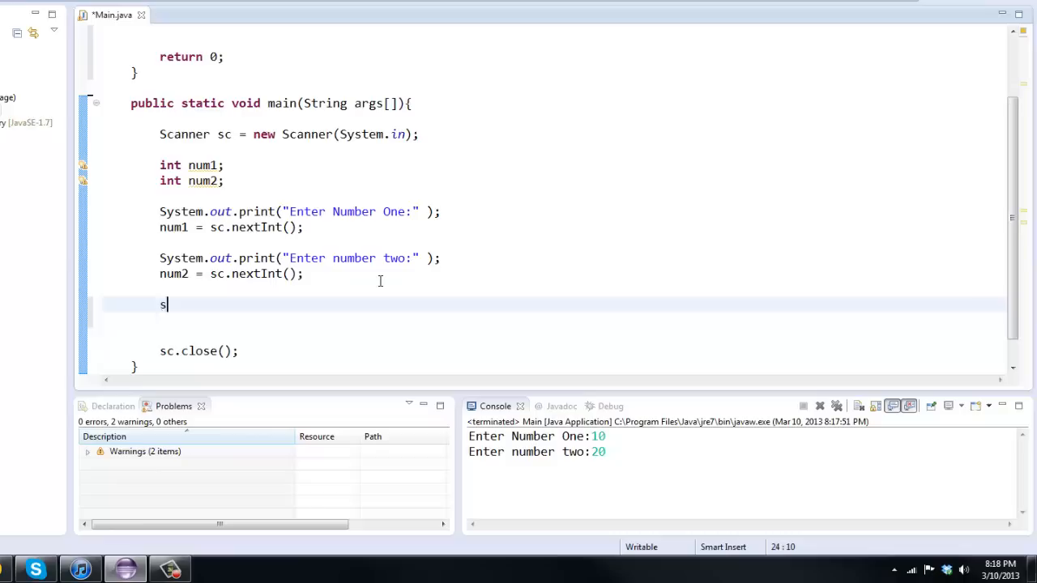
type("olve(nu1")
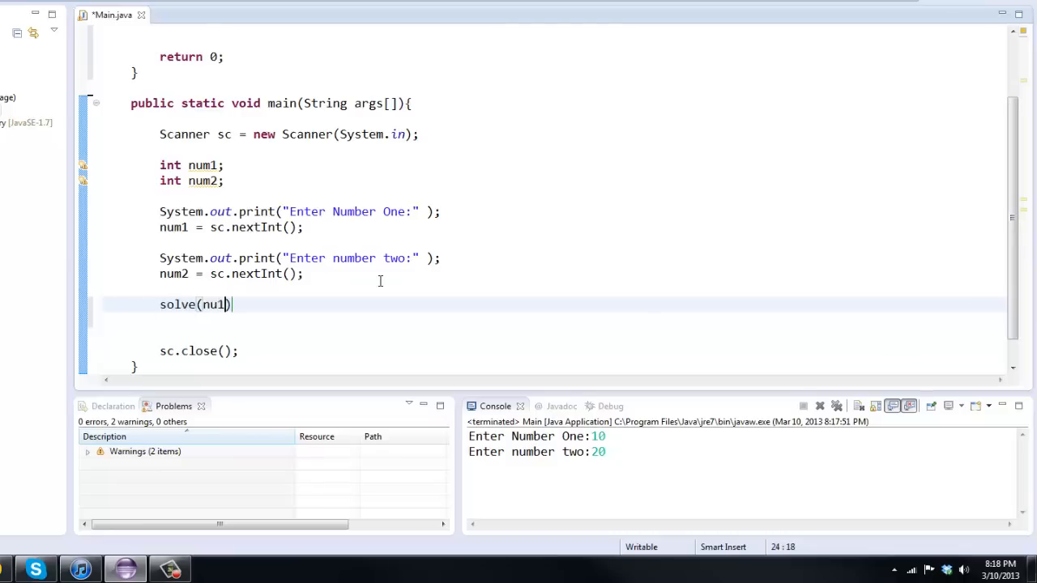
type(", num2")
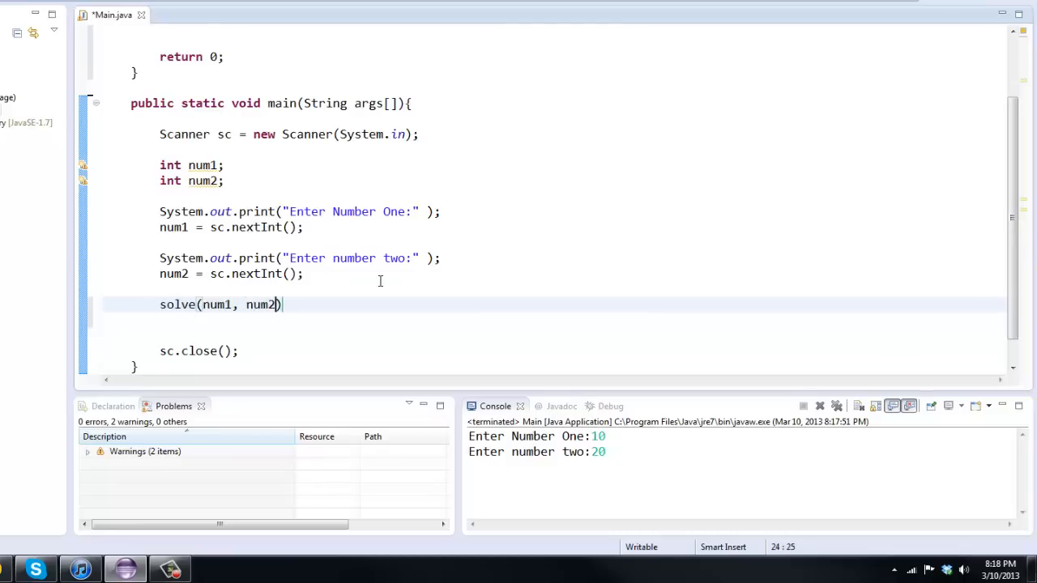
type(";")
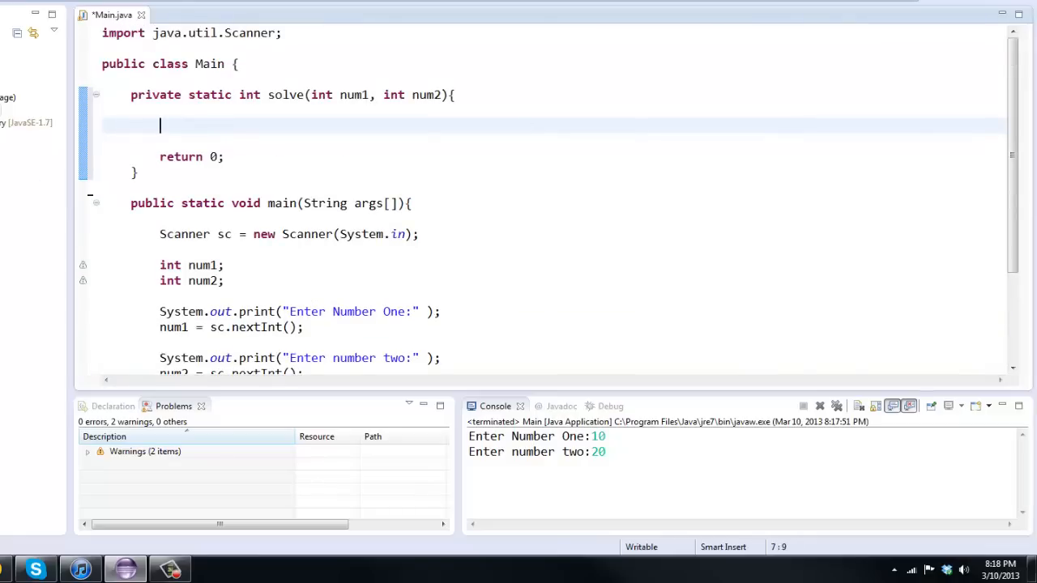
Compute 'int solution = num1 + num2;' in solve and return solution instead of 0.
type("int solu")
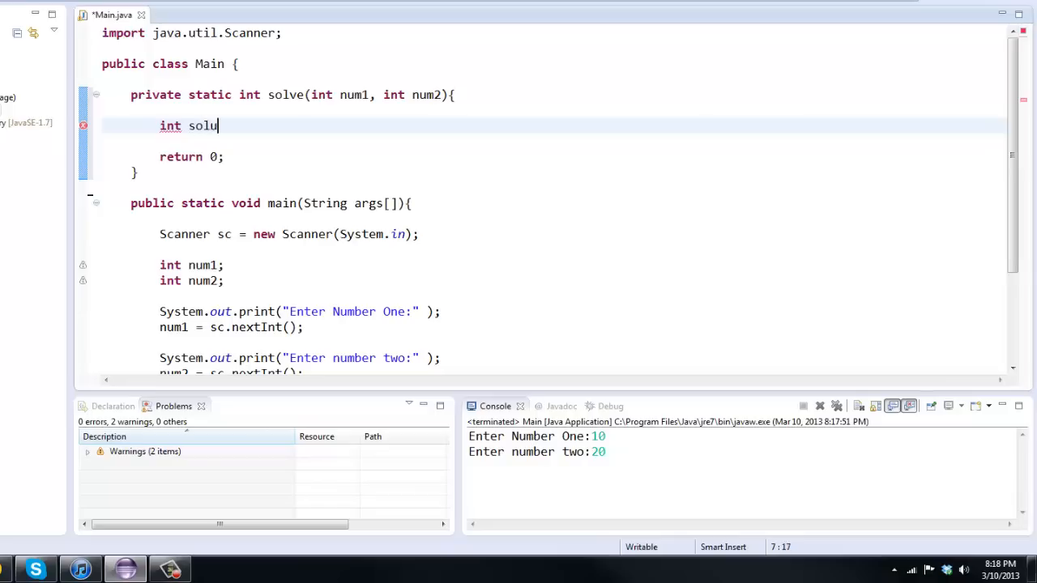
type("tion =")
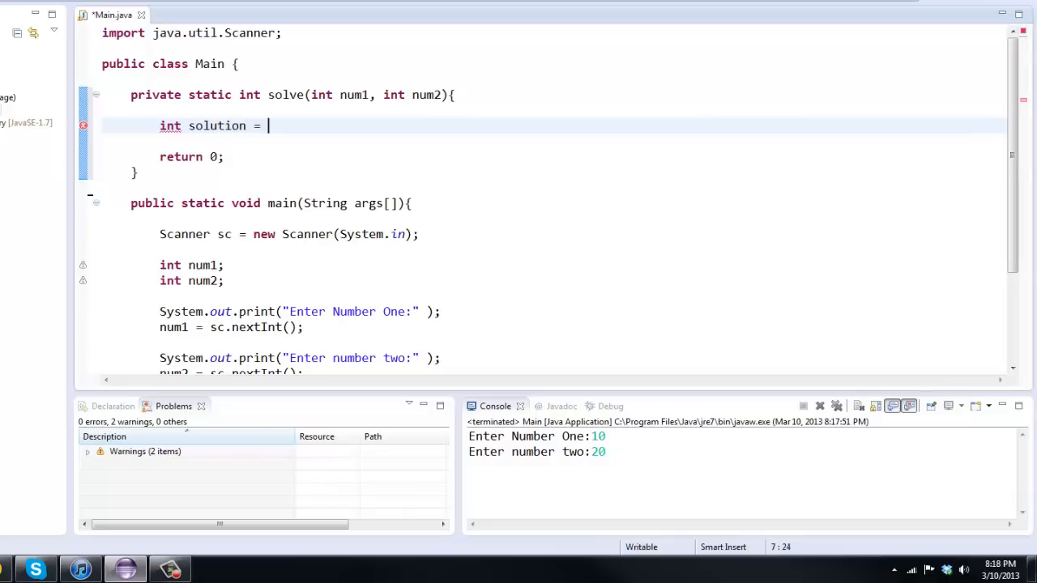
type("num1 + num")
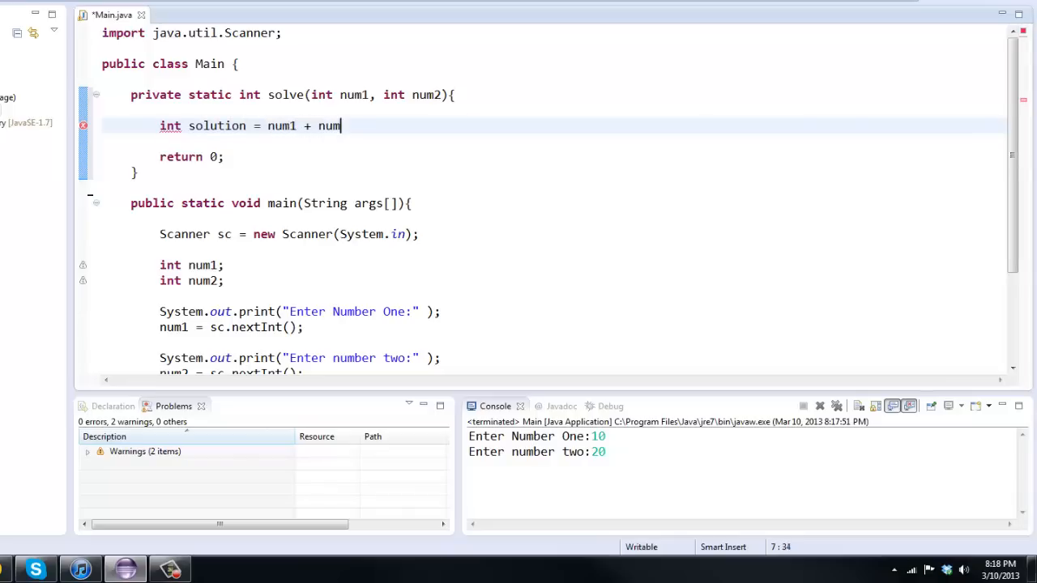
type("2;")
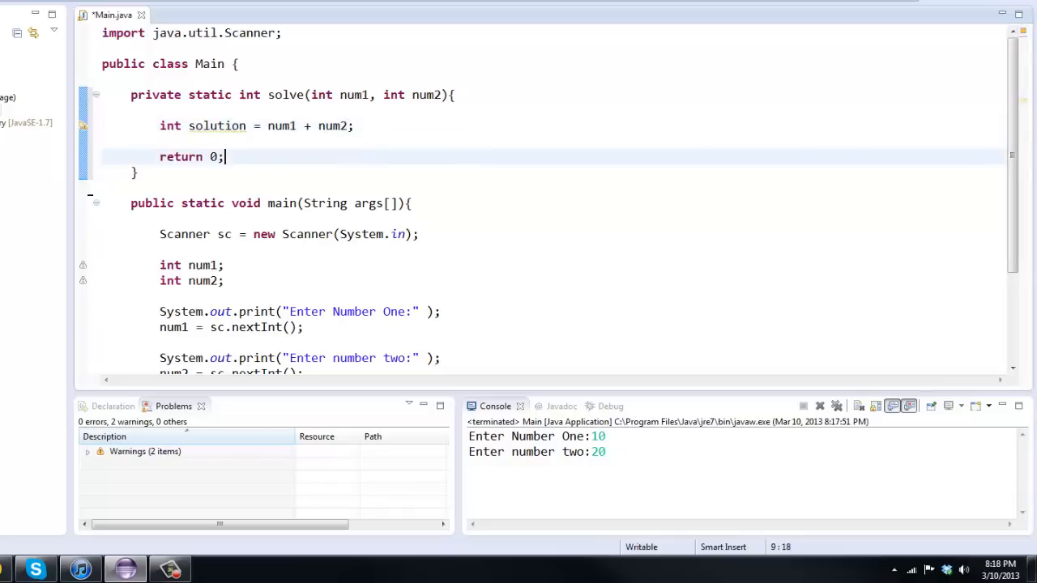
type("solution")
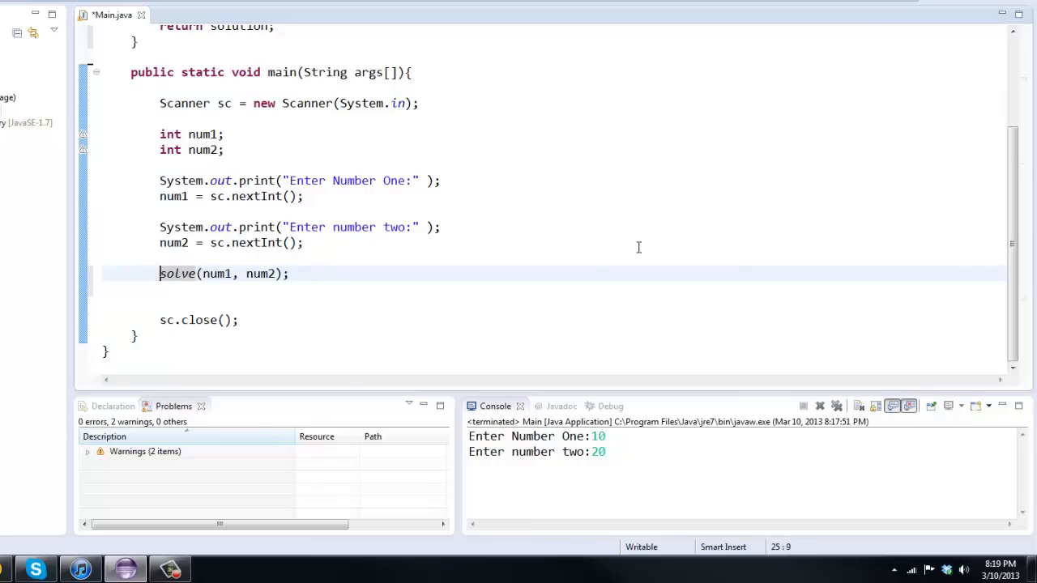
Store the solve(num1, num2) result in an int solution variable in main.
type("int solution =")
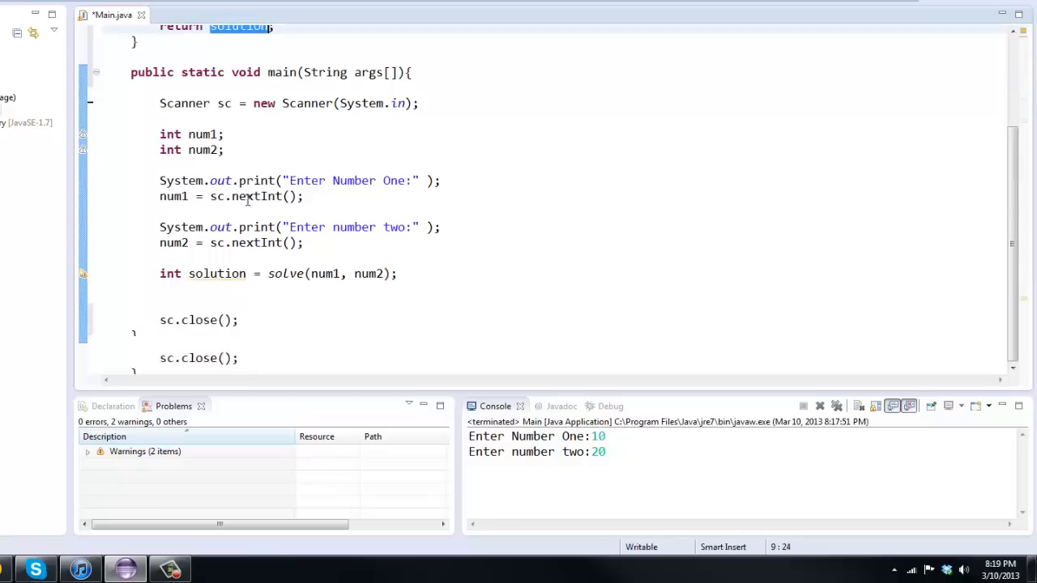
scroll("up", 3)
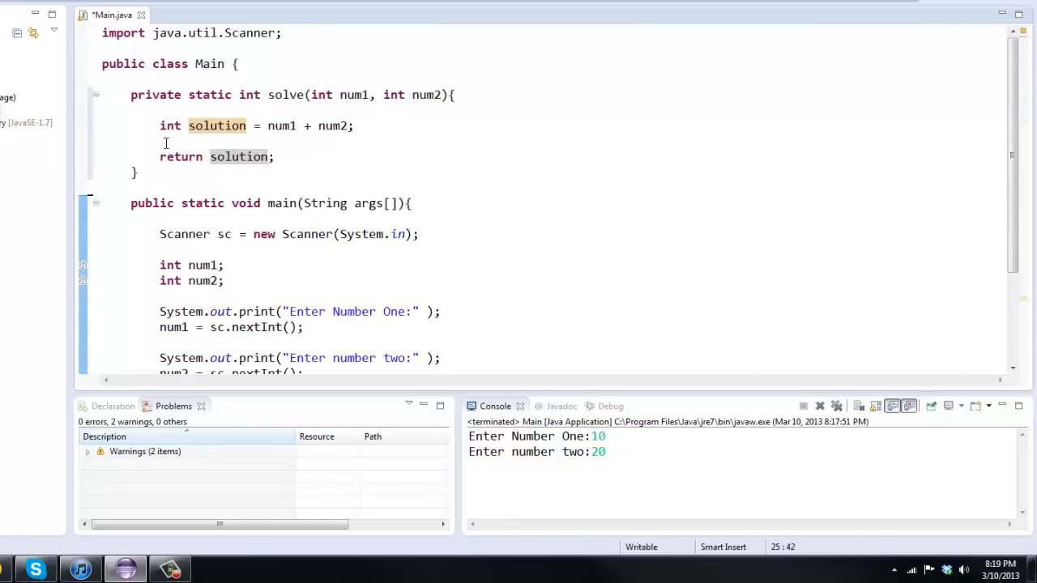
left_click(355, 126)
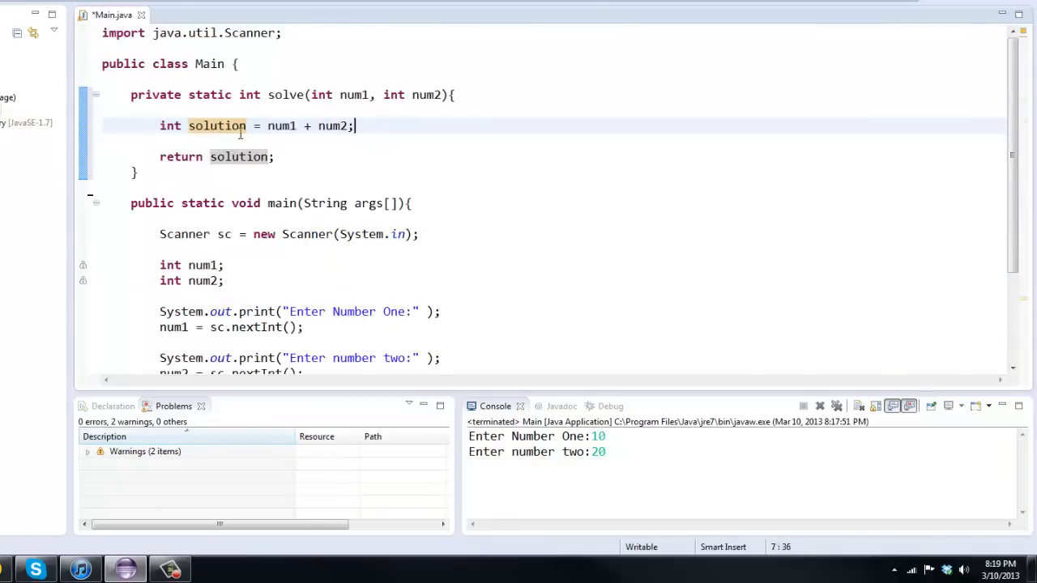
left_click(246, 126)
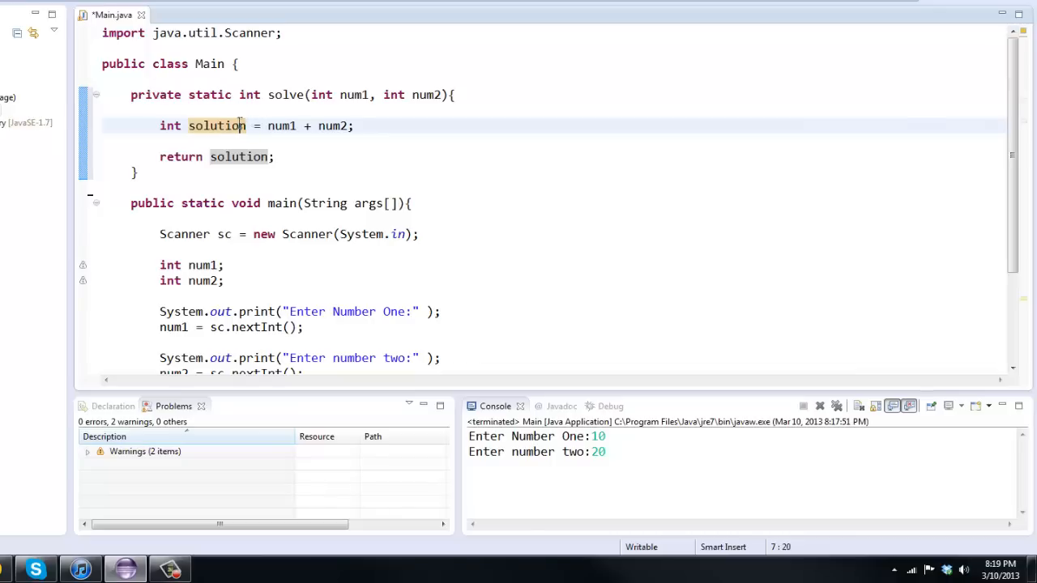
scroll("down", 3)
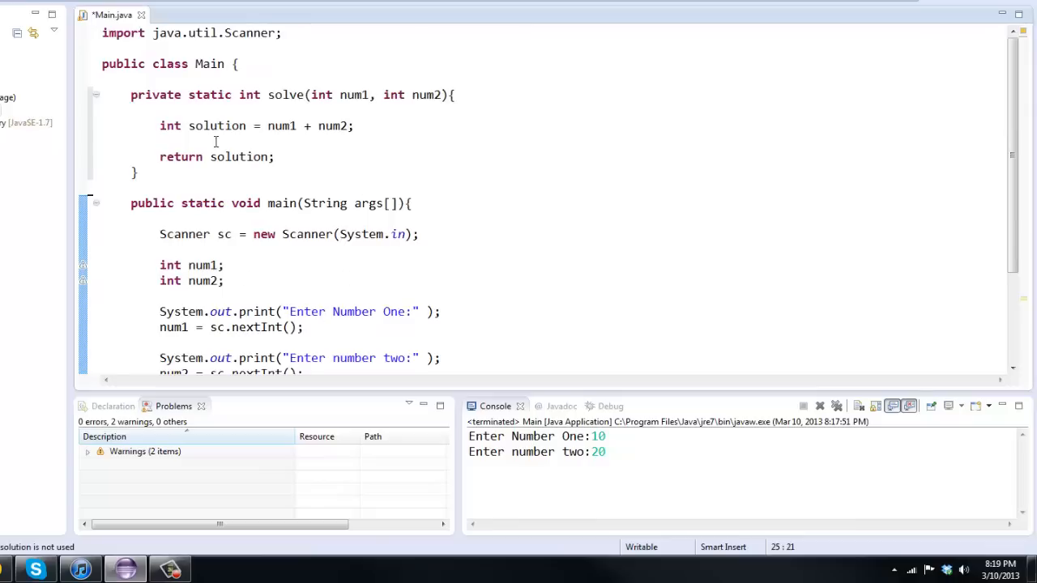
left_click(275, 156)
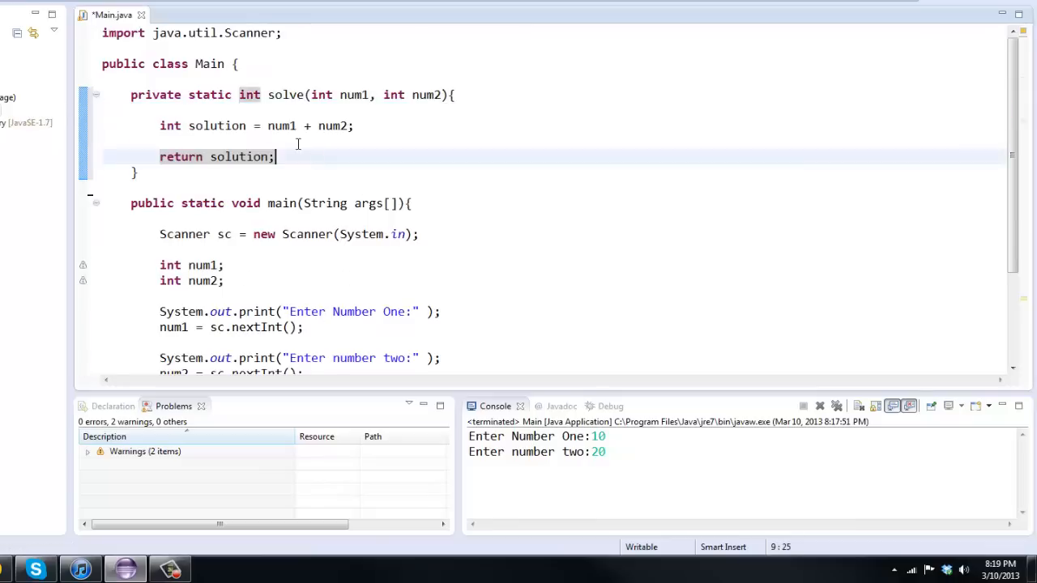
scroll("down", 3)
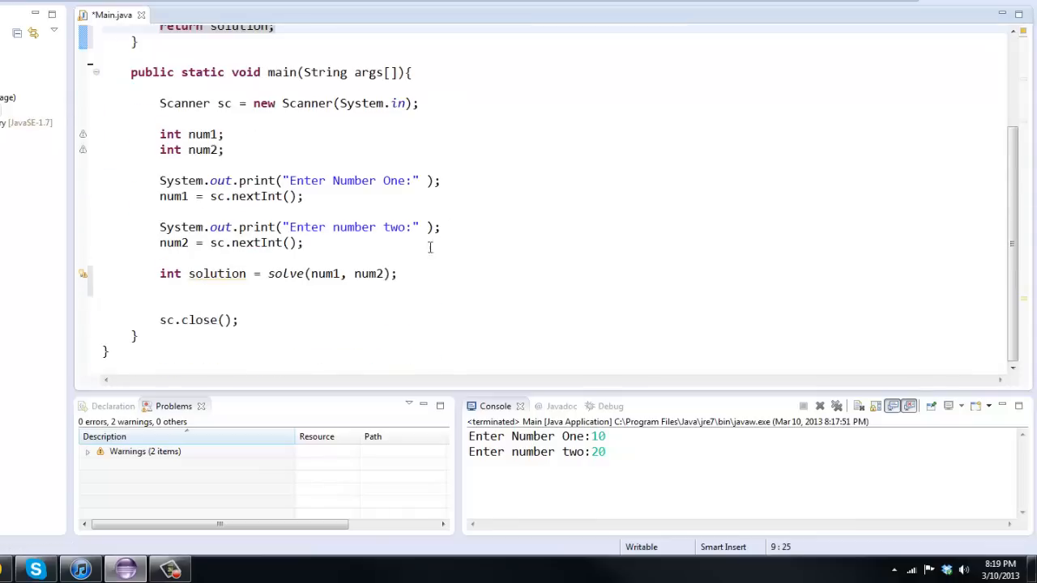
scroll("up", 3)
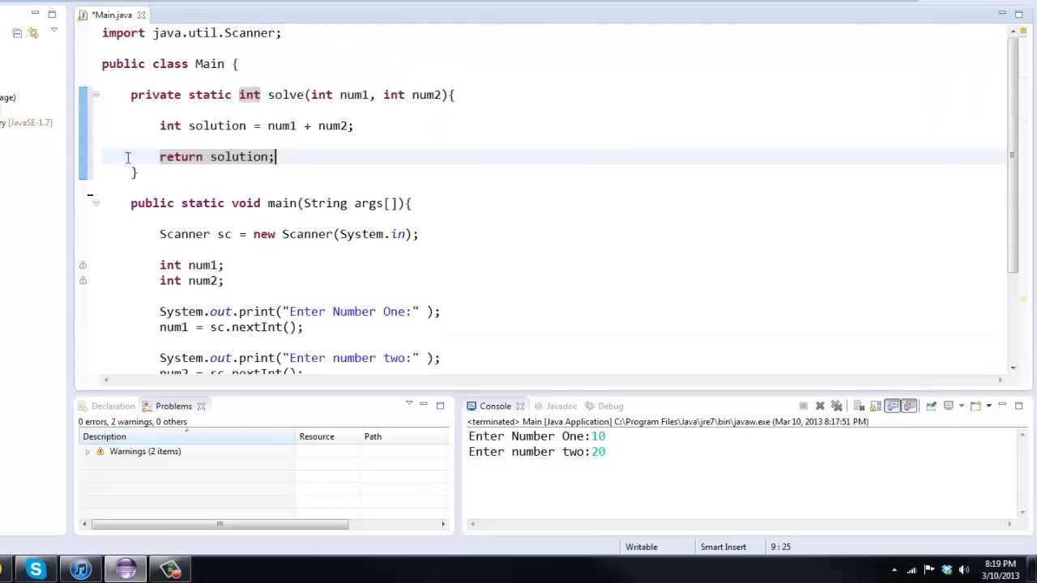
scroll("down", 3)
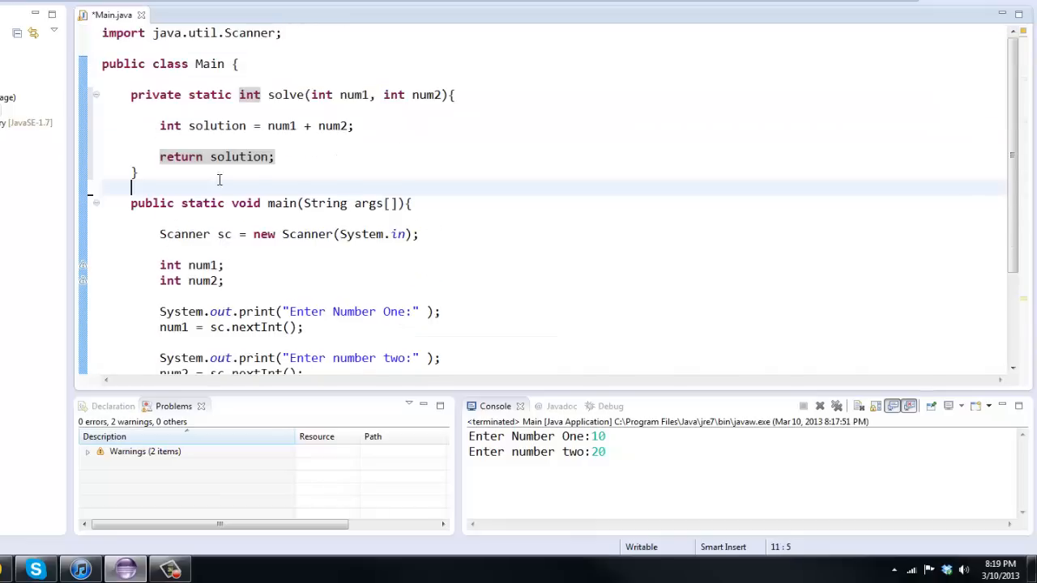
scroll("down", 3)
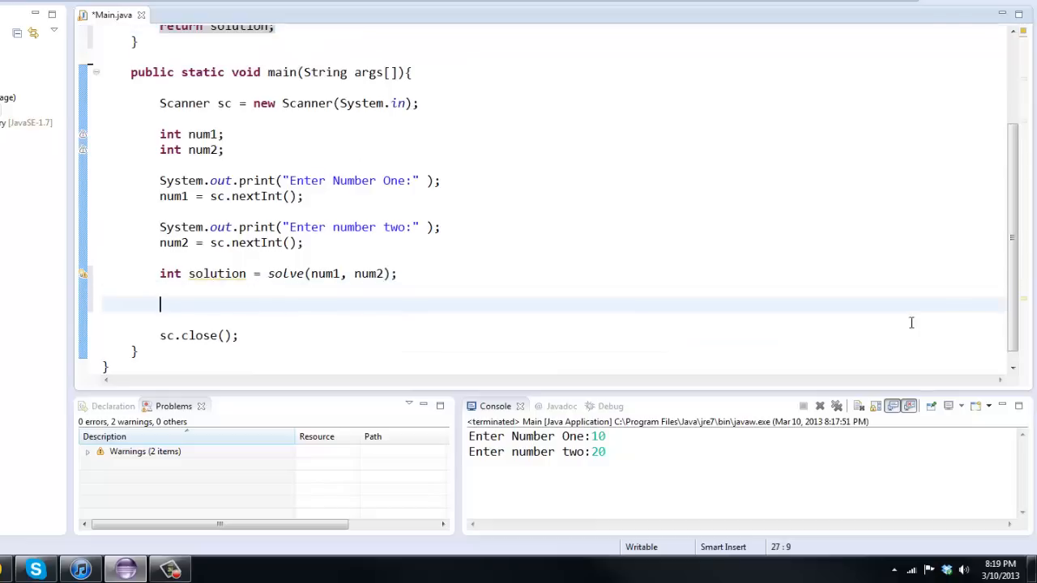
Add System.out.println("Solution is " + solution); after the solve call in main.
type("System.out.println(\"")
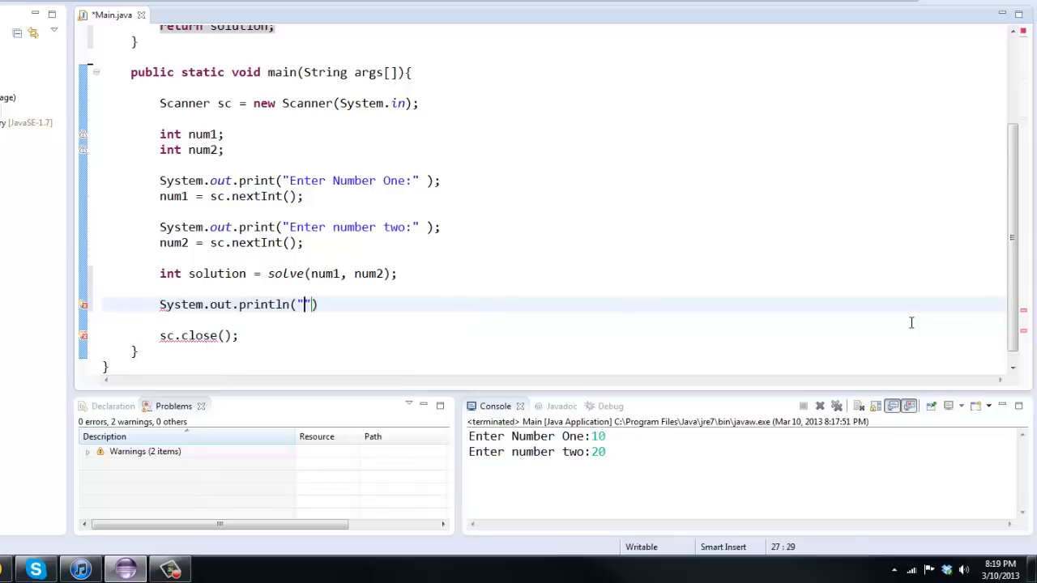
type("Soltuoin")
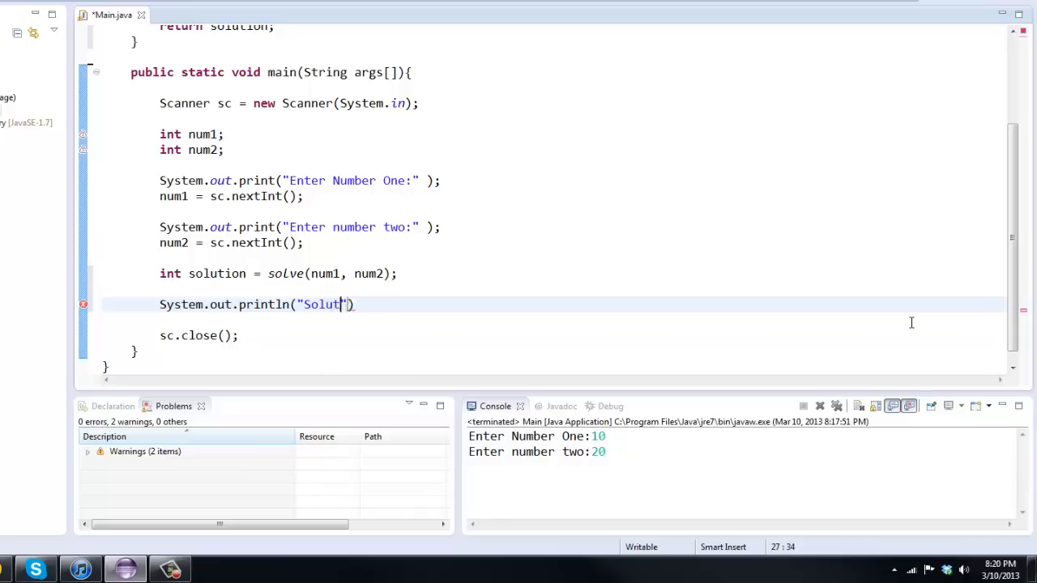
type("ion is \" +")
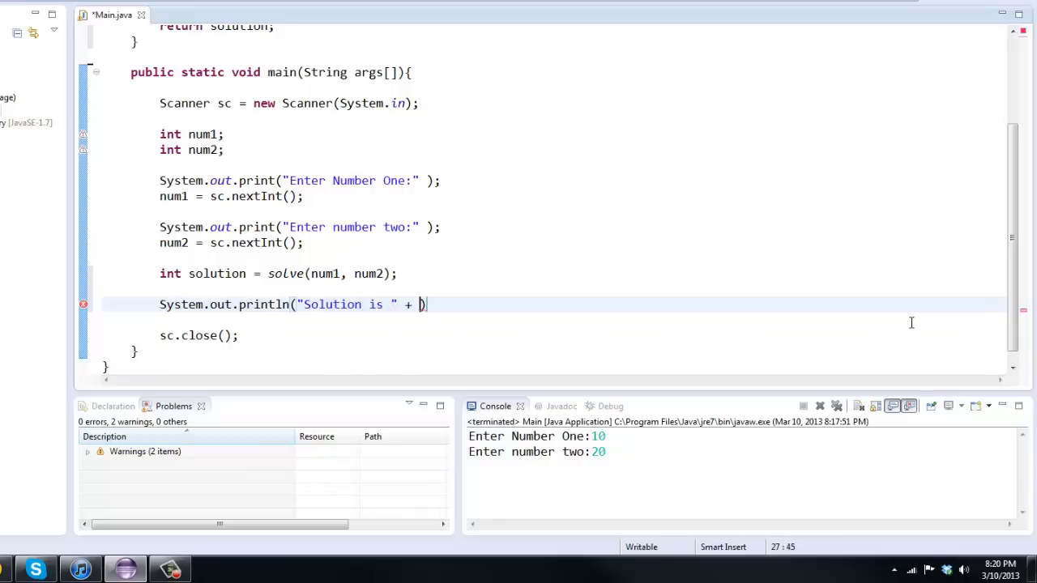
type("solution);")
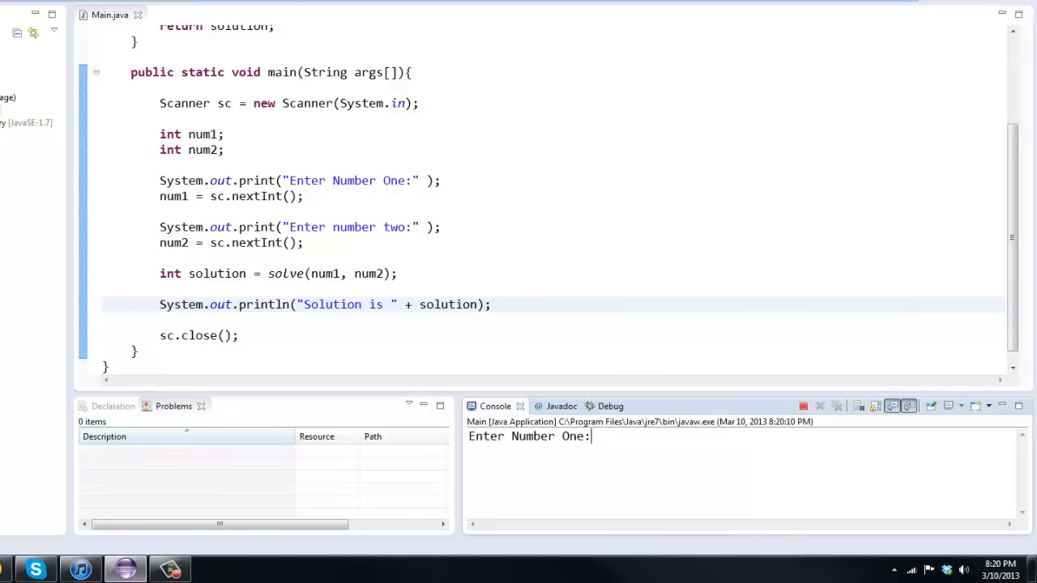
type("20")
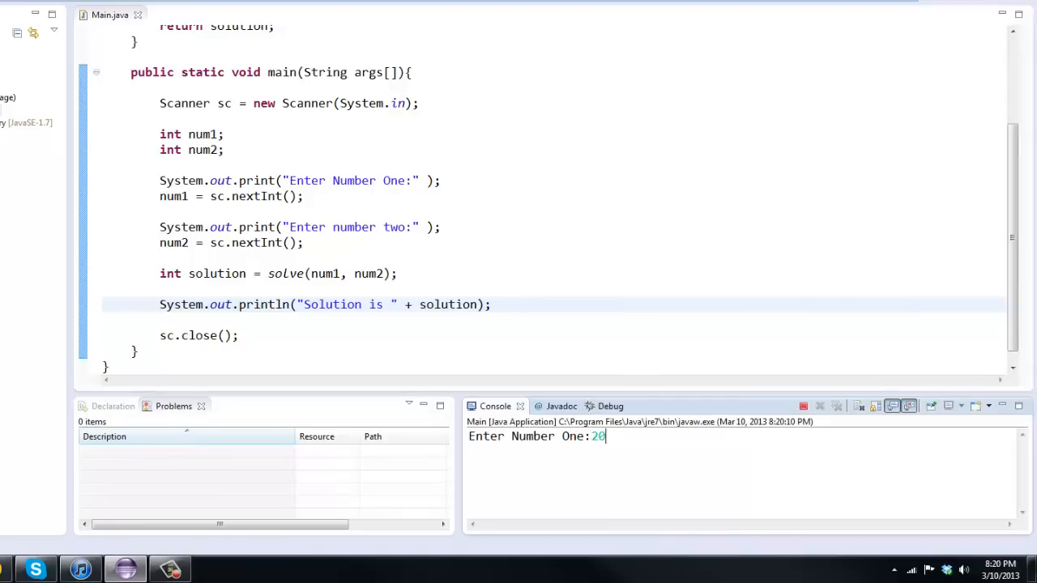
key("Return")
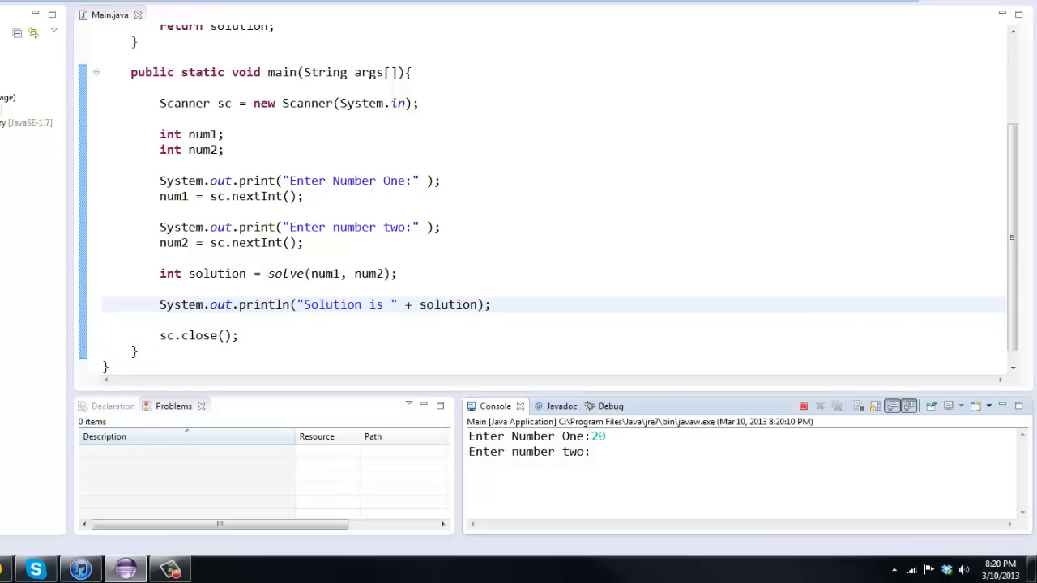
type("40")
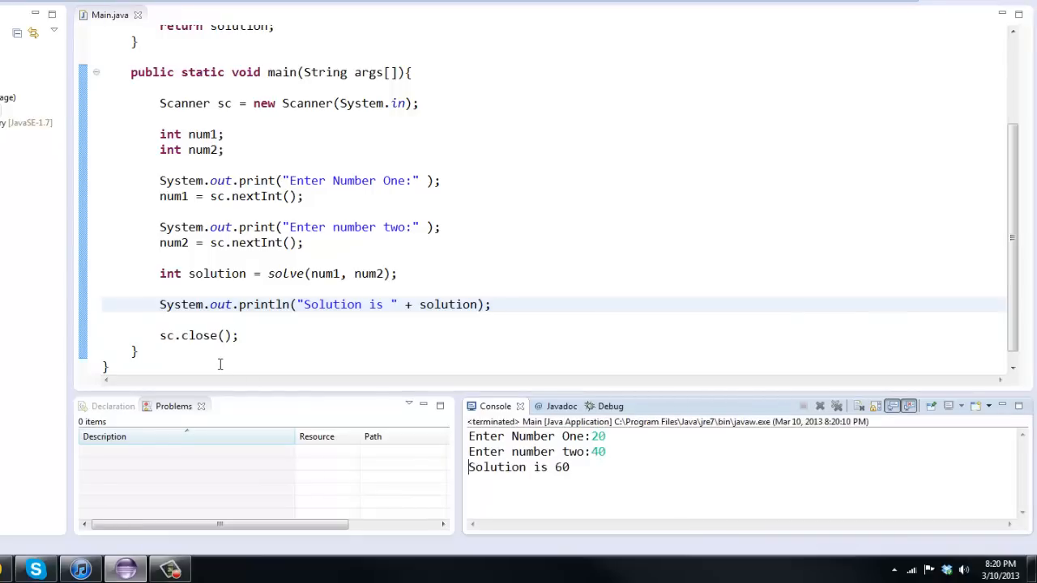
scroll("up", 3)
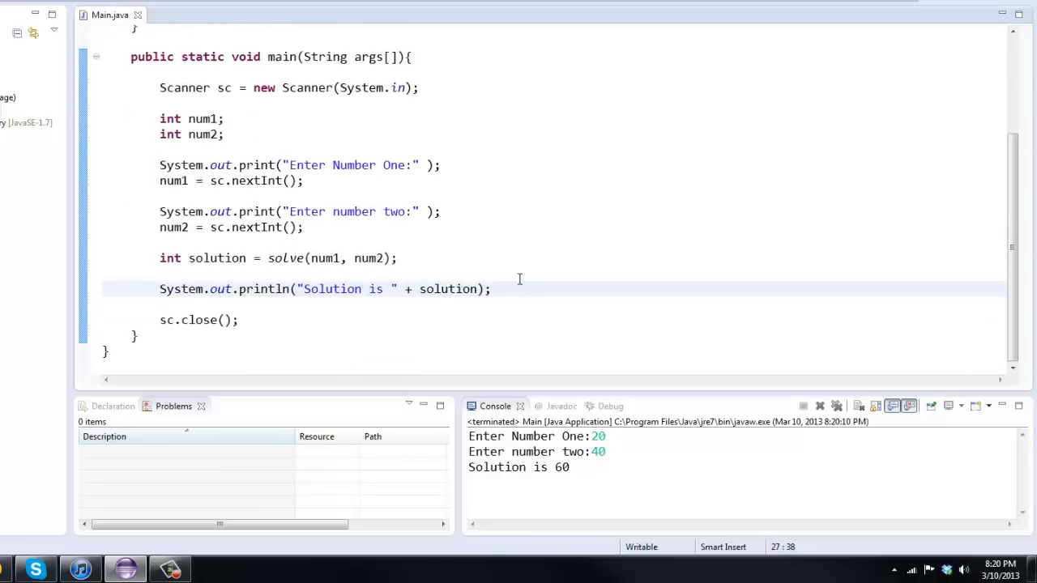
scroll("up", 3)
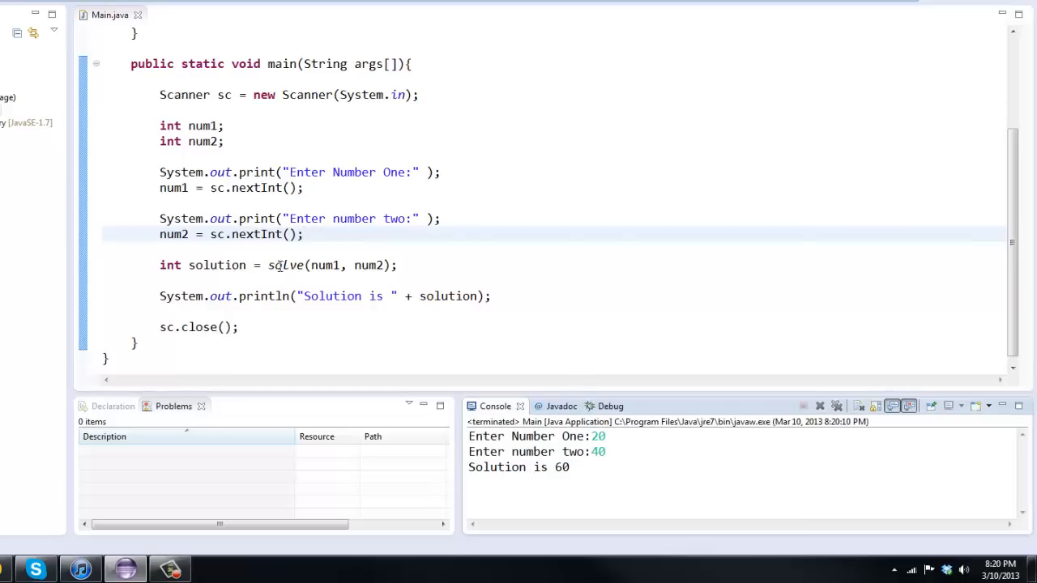
Delete and retype the num1 argument in the solve(num1, num2) call, leaving it unchanged.
left_click(398, 265)
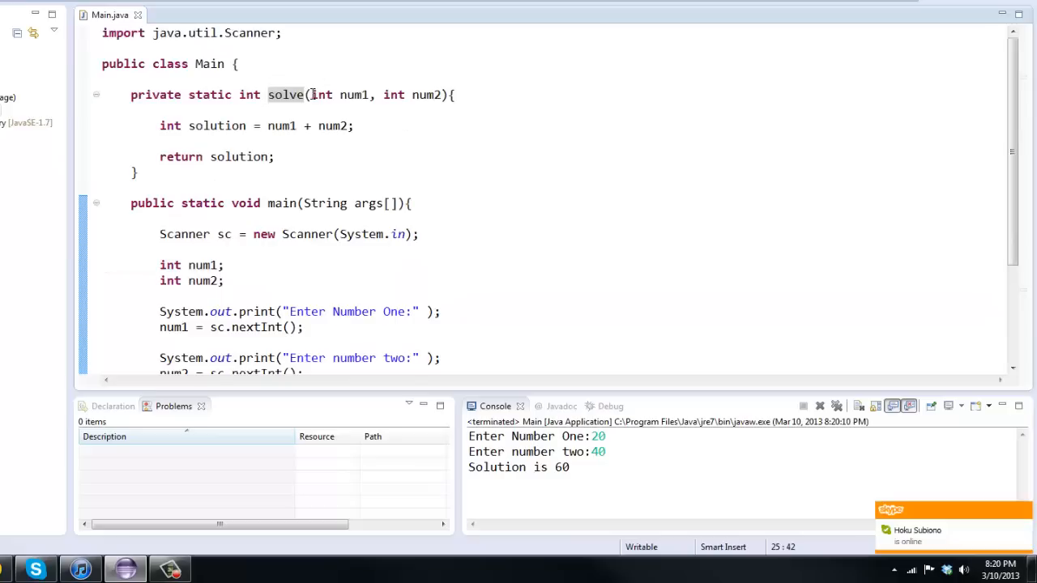
double_click(354, 94)
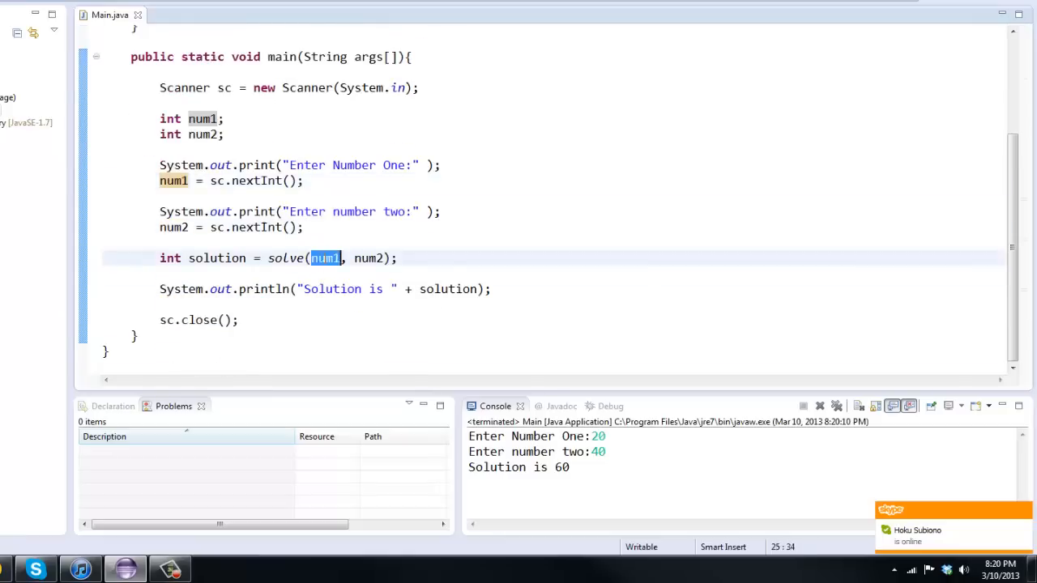
key("Delete")
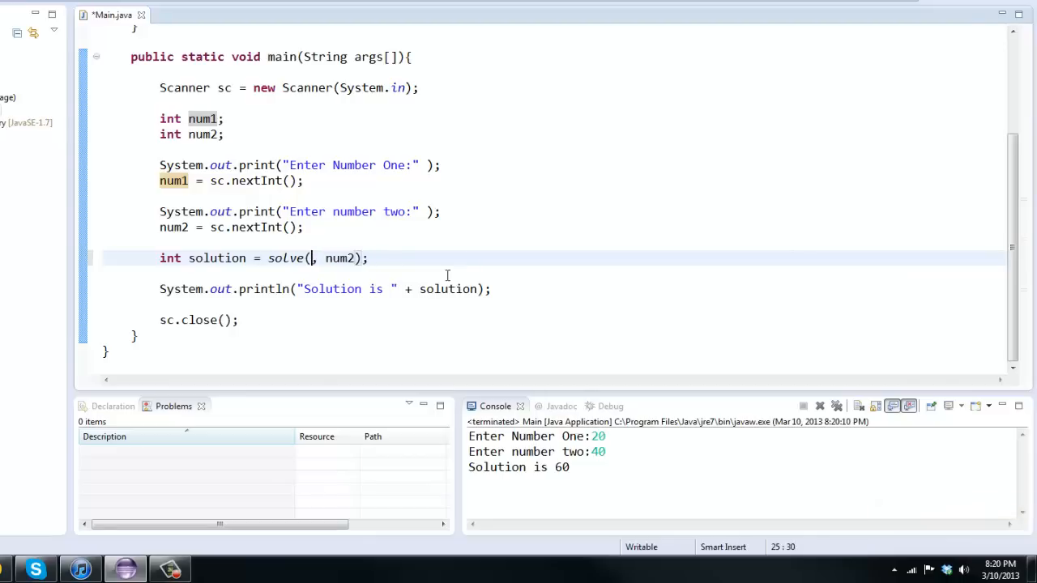
type("num1")
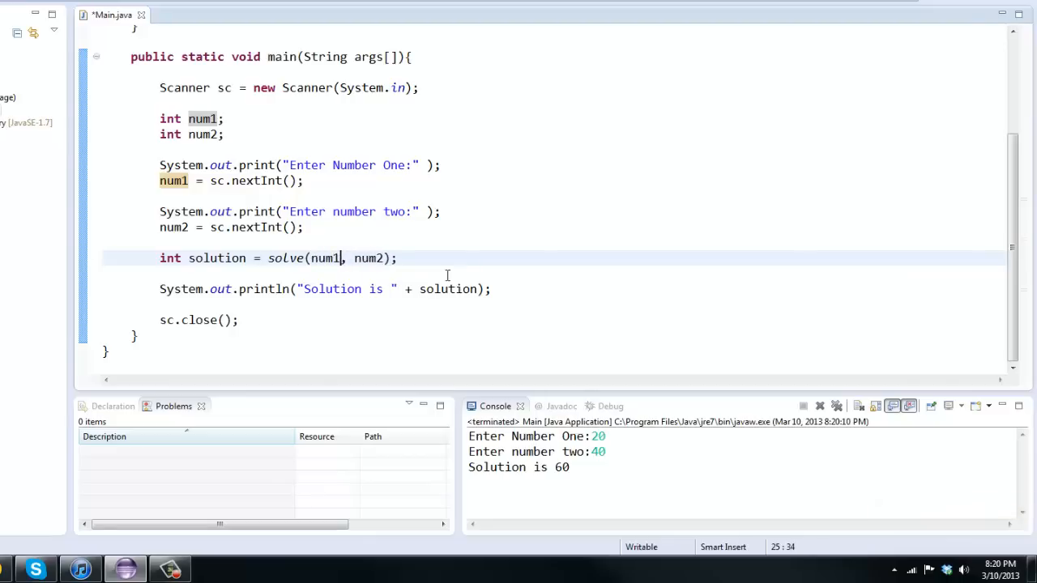
scroll("up", 3)
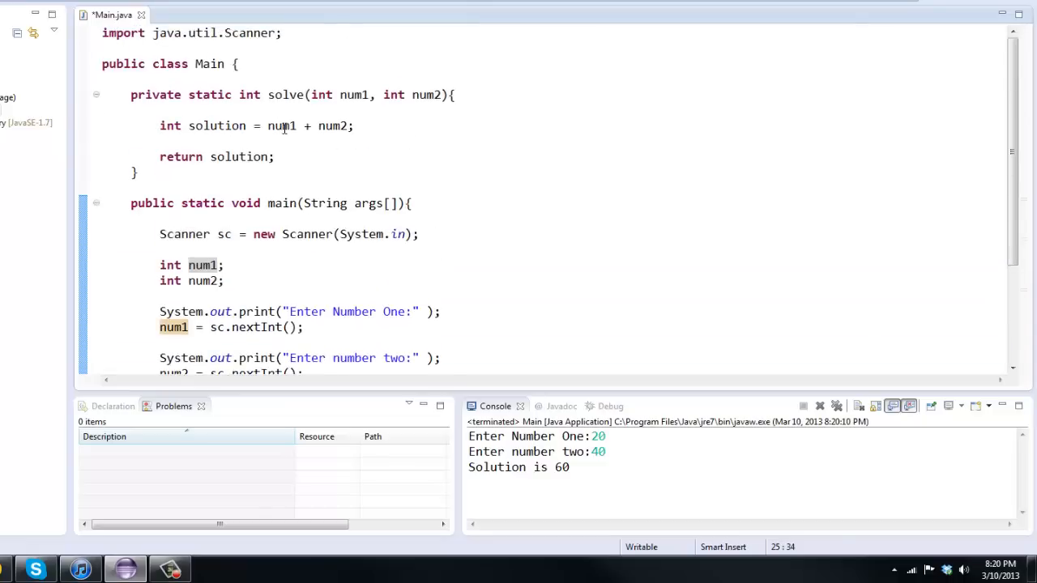
Inspect num1 in solve's addition and return to the solve call in main.
double_click(282, 126)
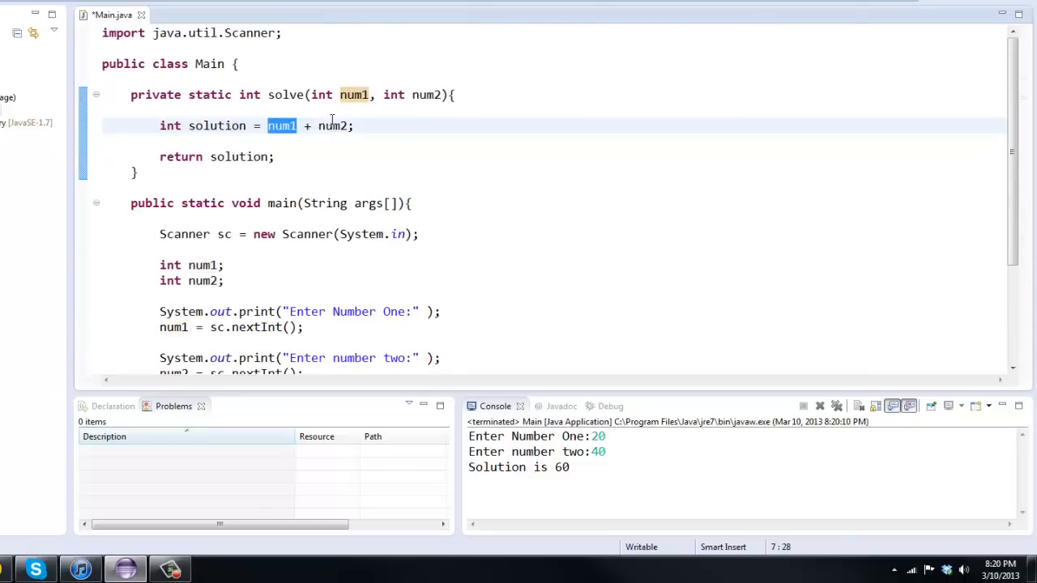
key("Return")
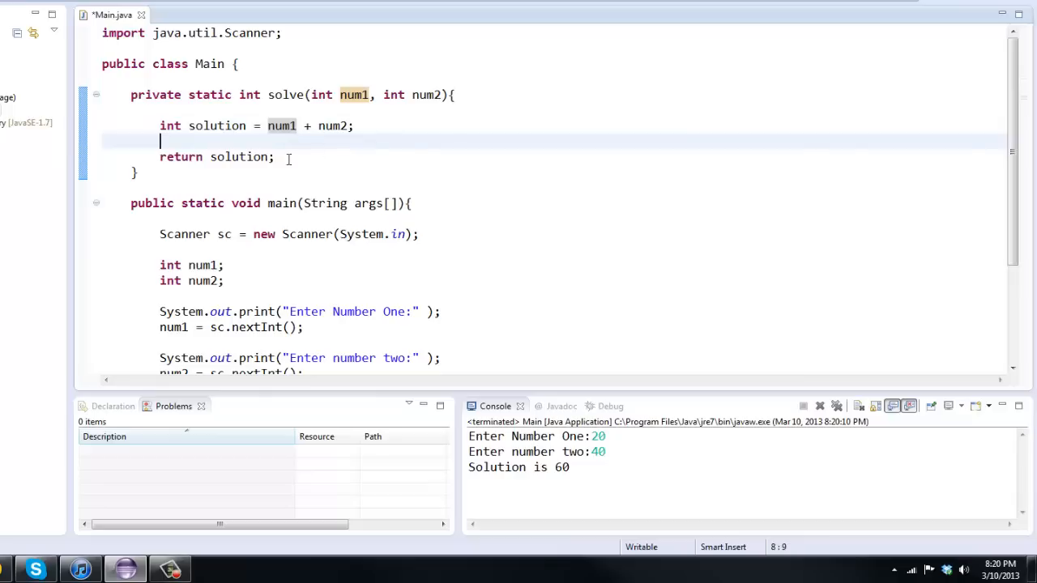
scroll("down", 3)
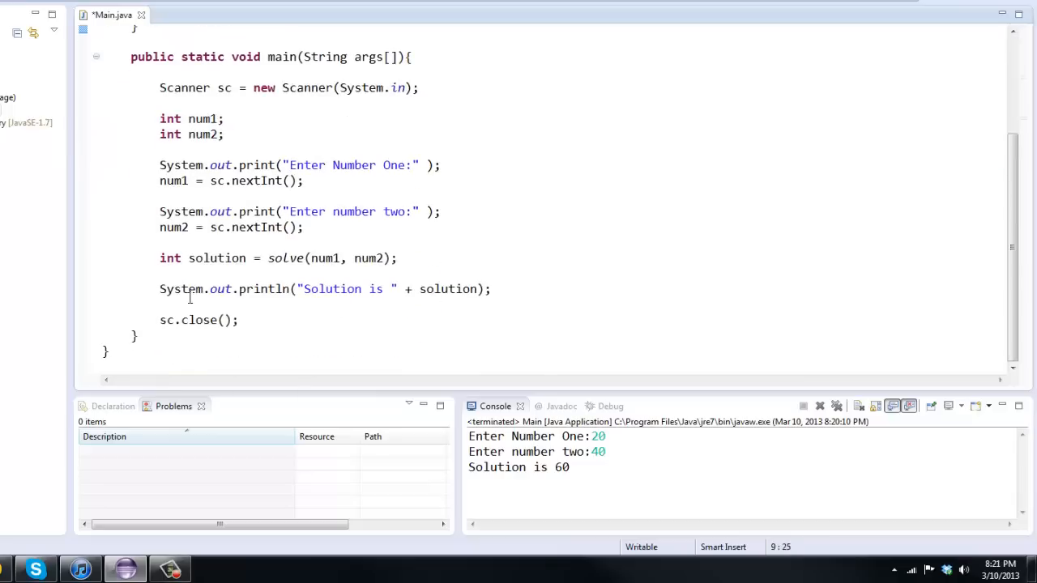
left_click(450, 257)
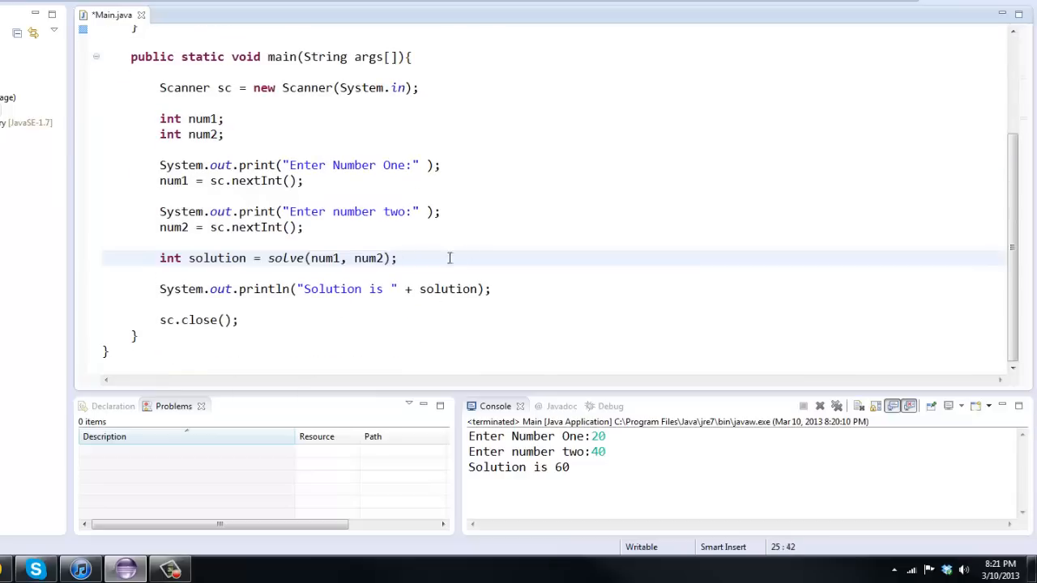
scroll("up", 3)
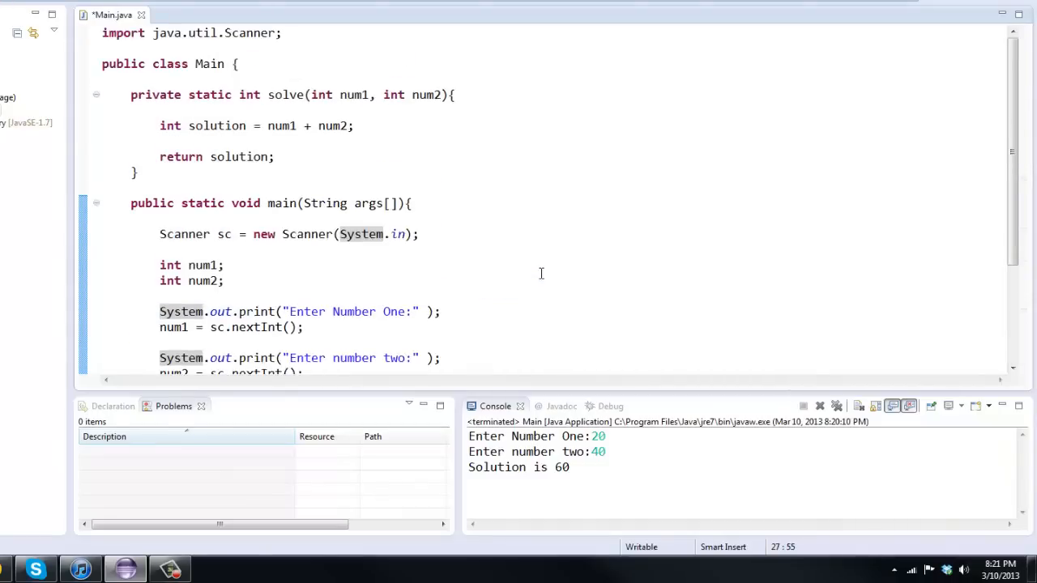
mouse_move(347, 80)
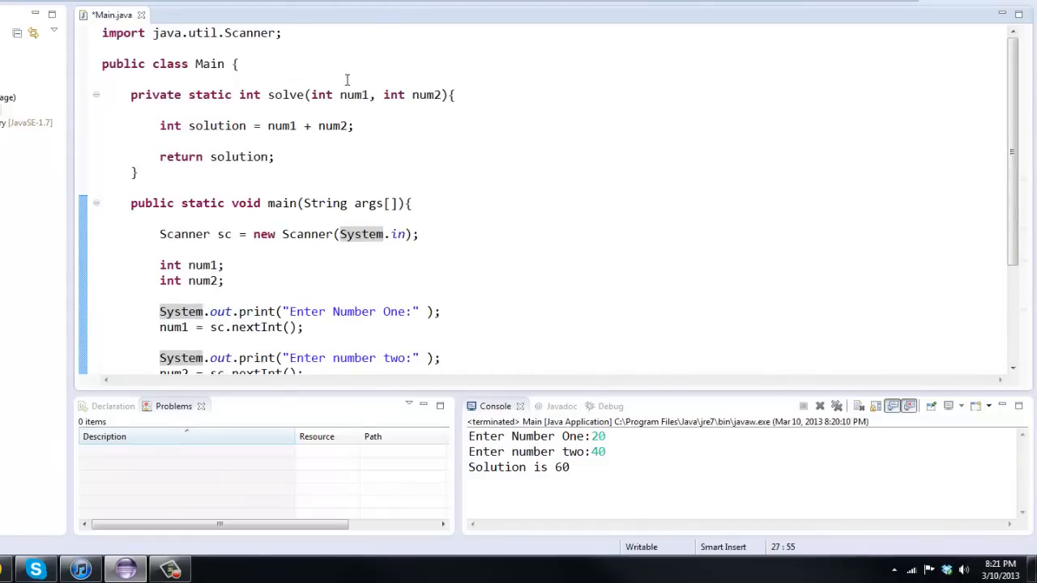
Rename solve's parameters to one and two so it computes solution = one + two.
double_click(353, 94)
type("one")
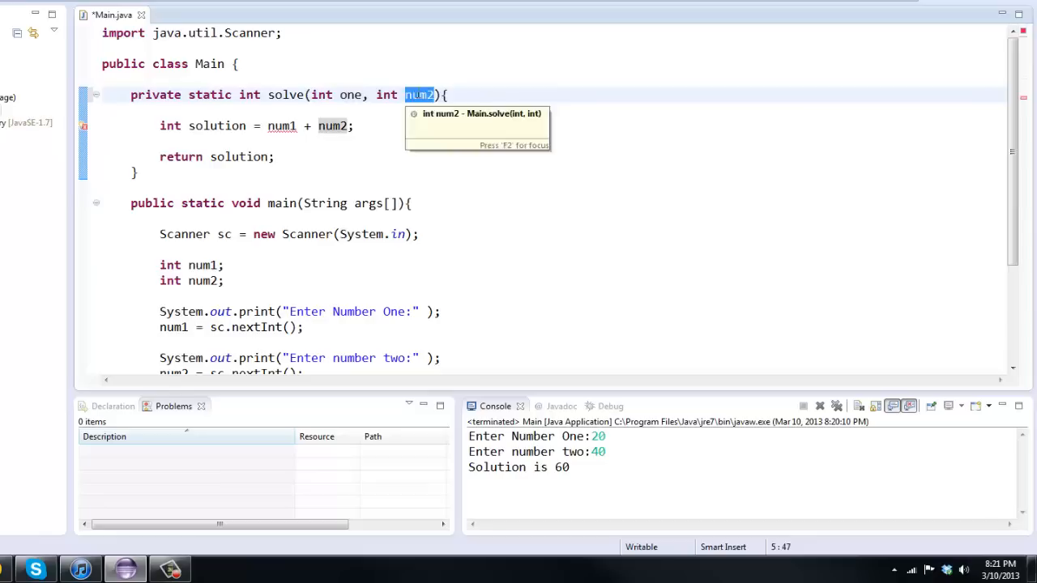
type("two")
left_click(254, 124)
type("one")
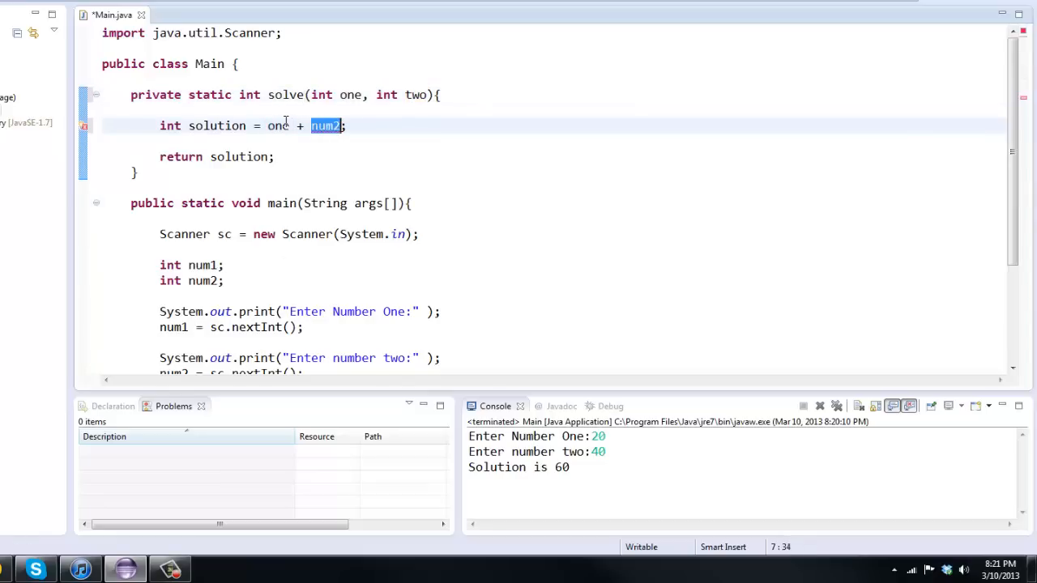
type("two")
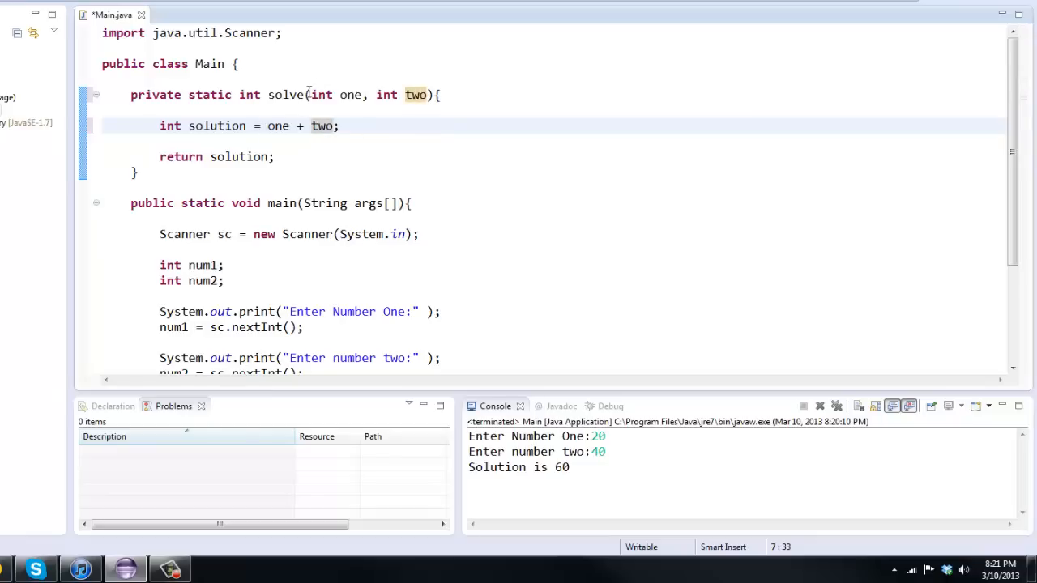
scroll("down", 3)
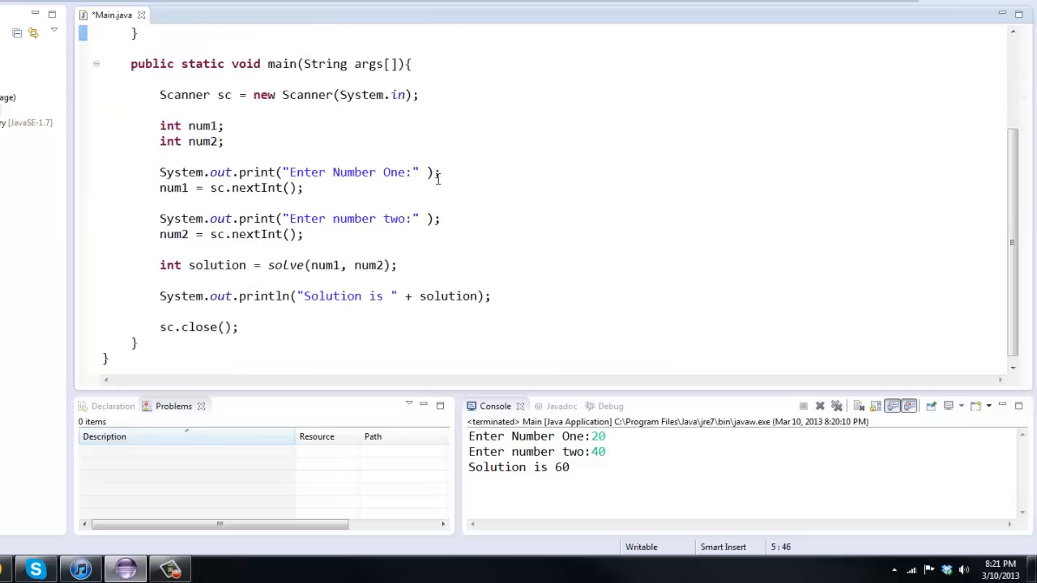
left_click(298, 149)
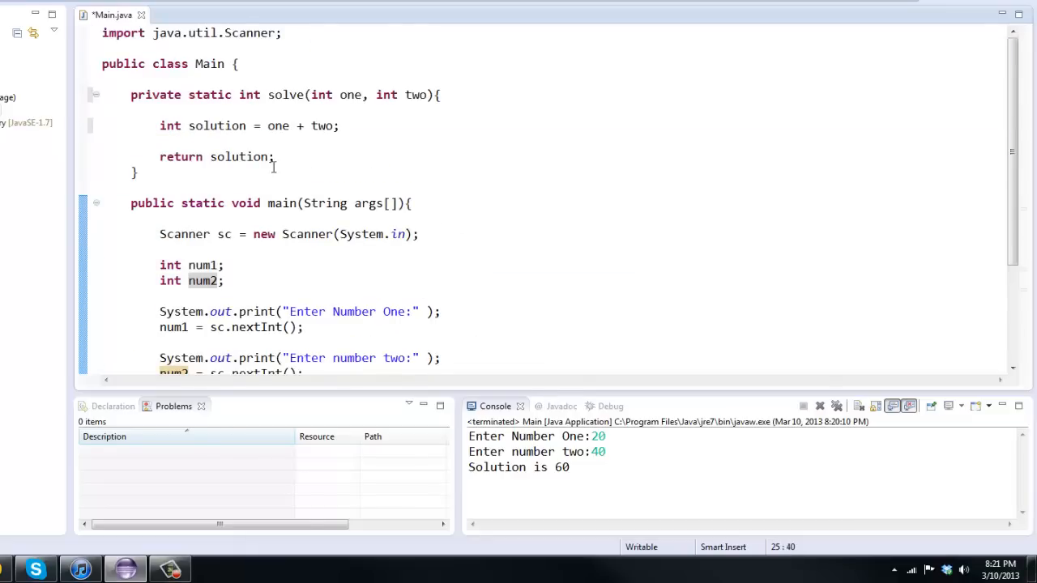
scroll("down", 3)
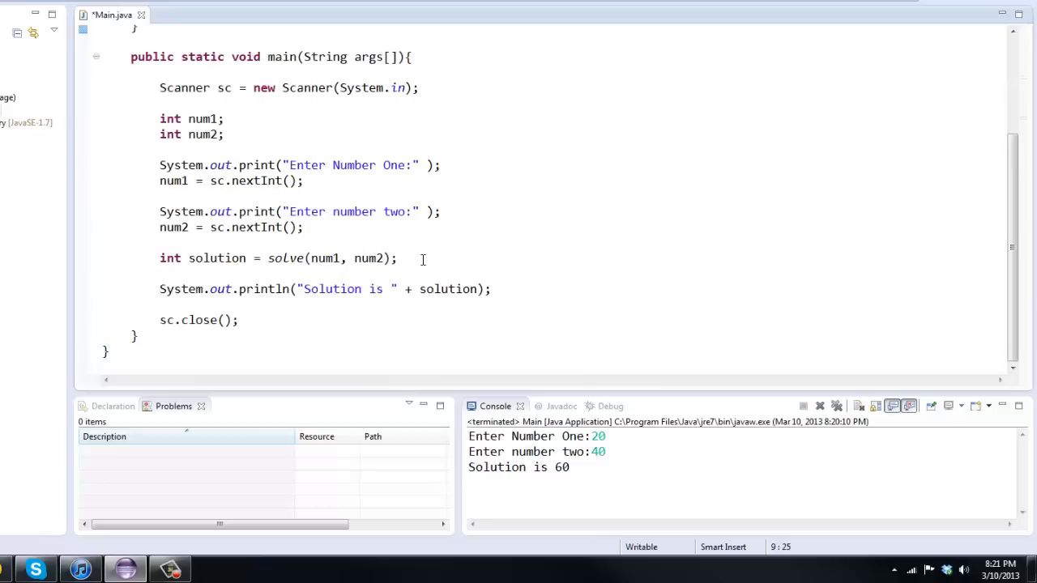
left_click(522, 258)
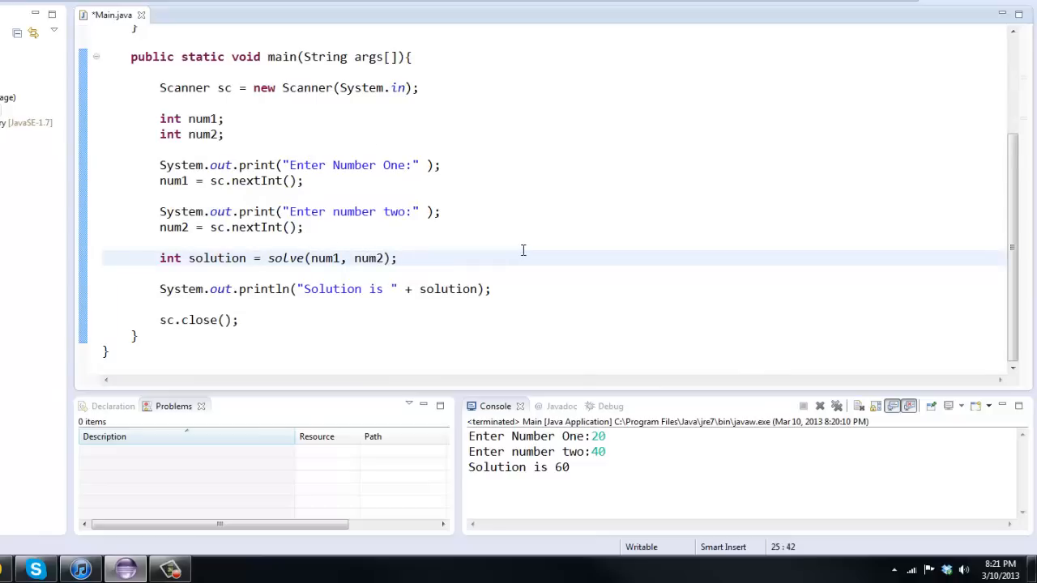
scroll("up", 3)
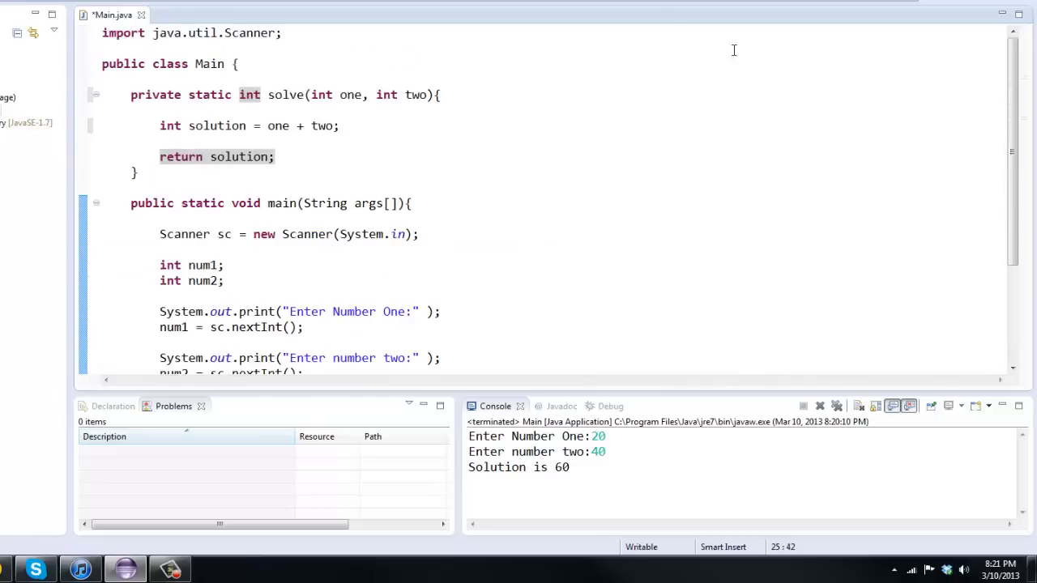
scroll("down", 3)
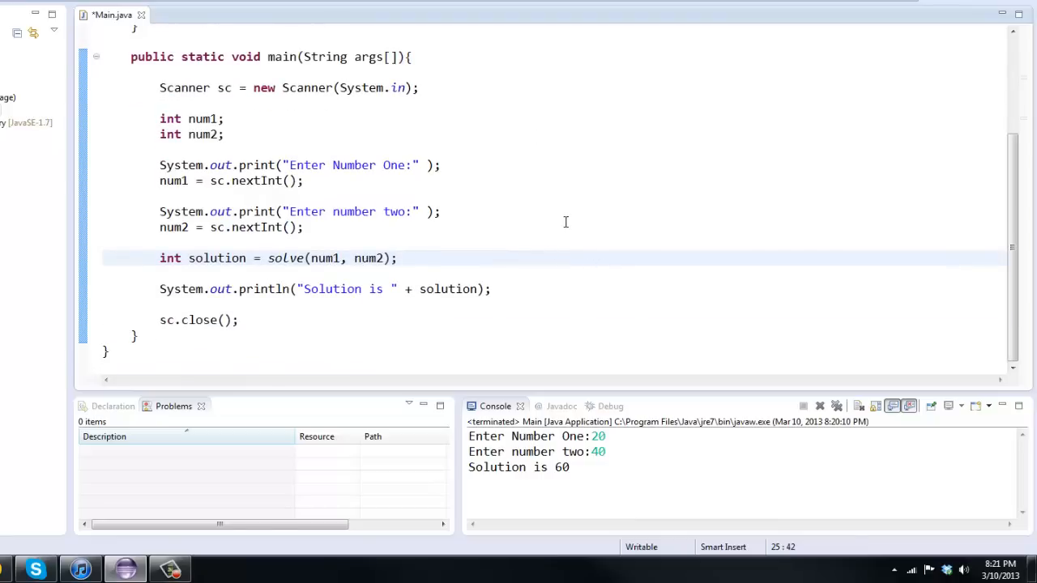
scroll("up", 3)
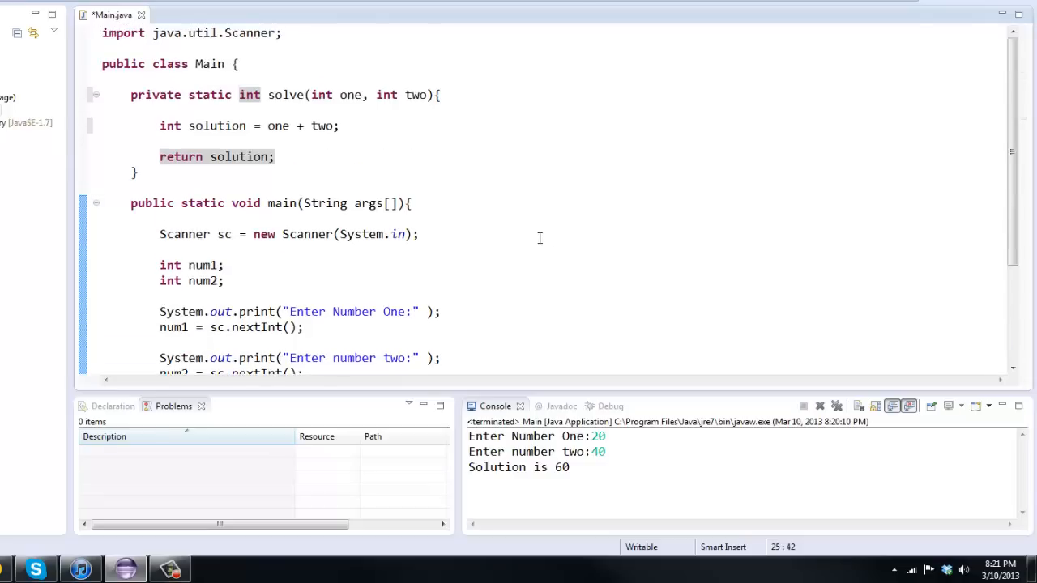
scroll("down", 3)
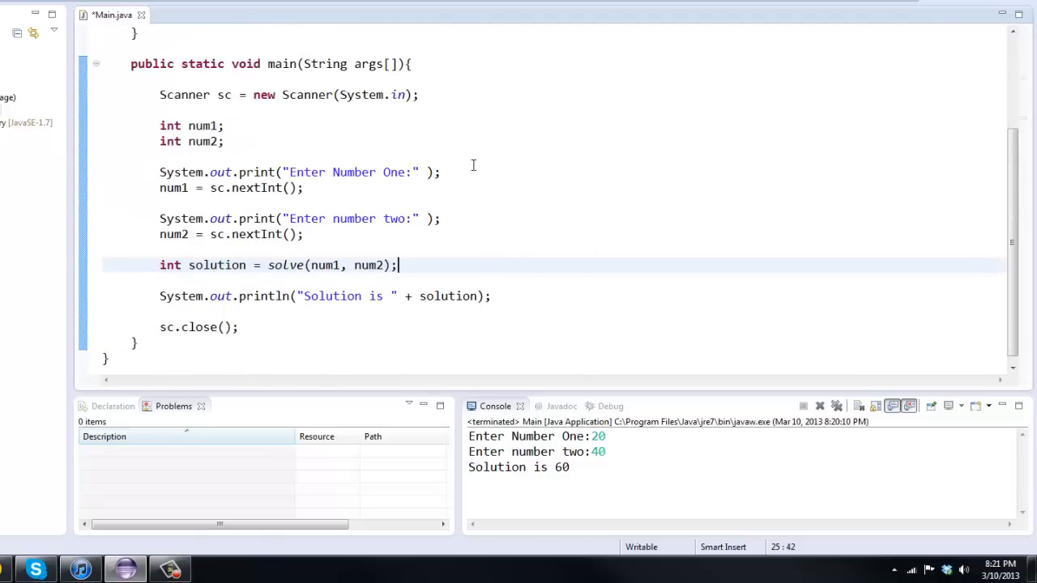
mouse_move(486, 258)
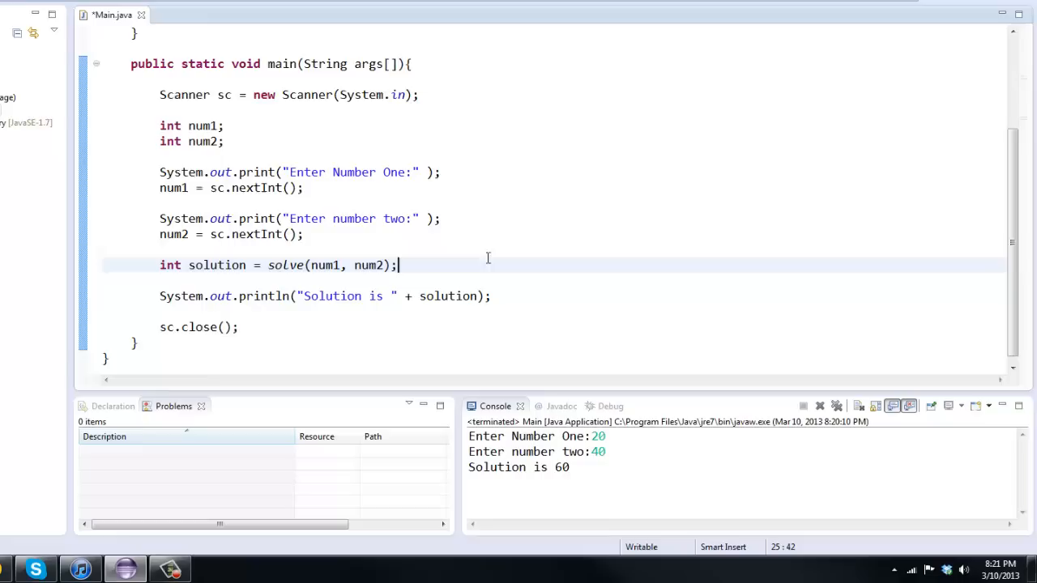
mouse_move(949, 326)
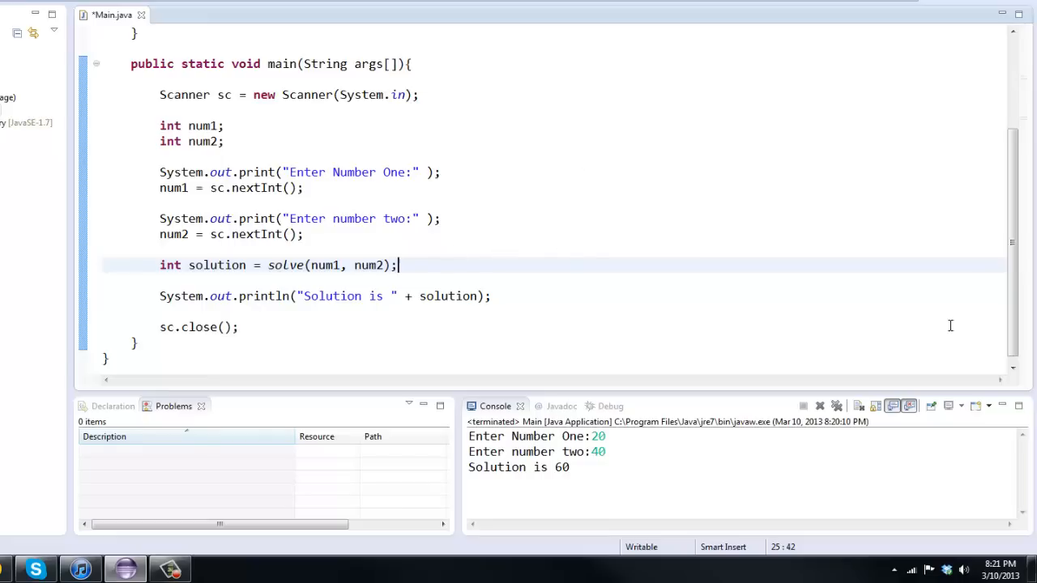